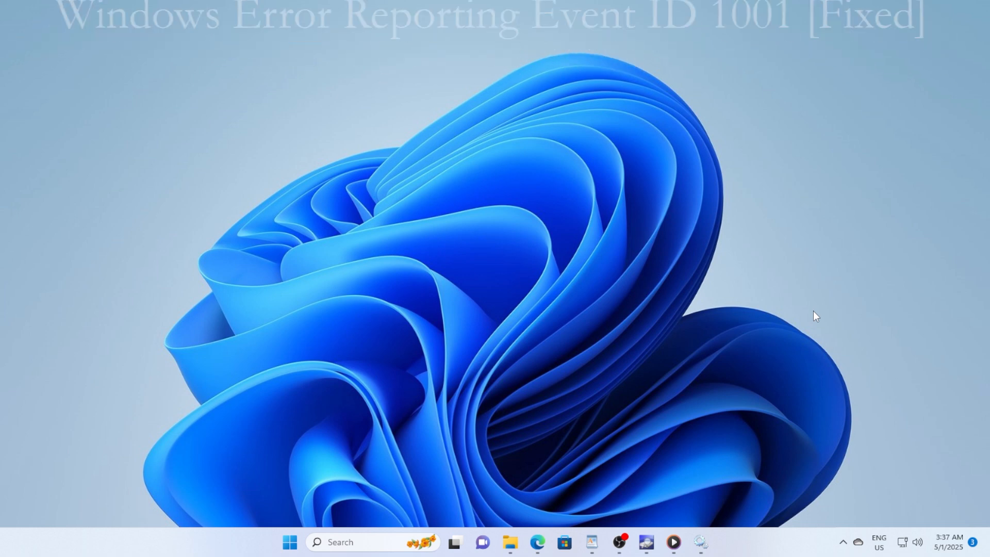
pyautogui.moveTo(838, 327)
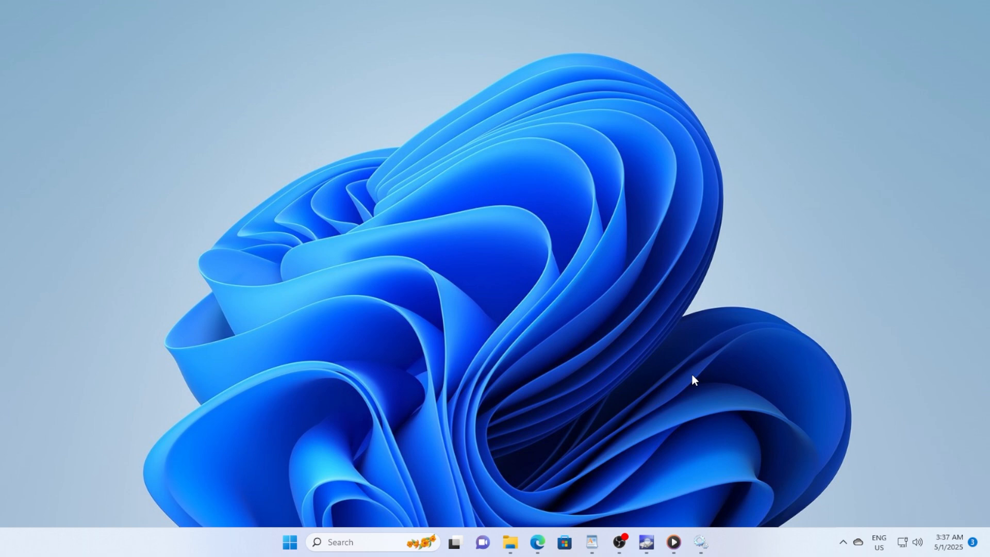
pyautogui.moveTo(659, 366)
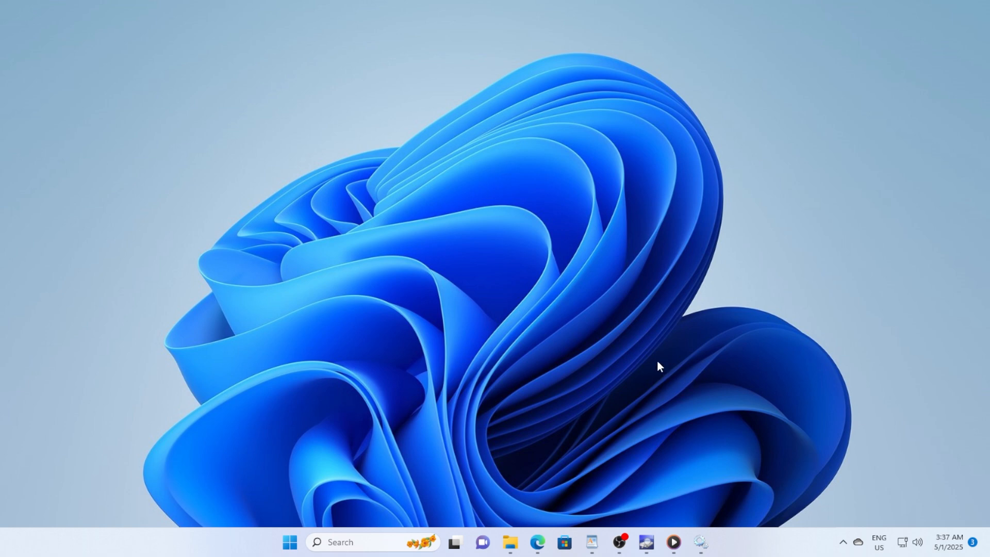
pyautogui.moveTo(657, 351)
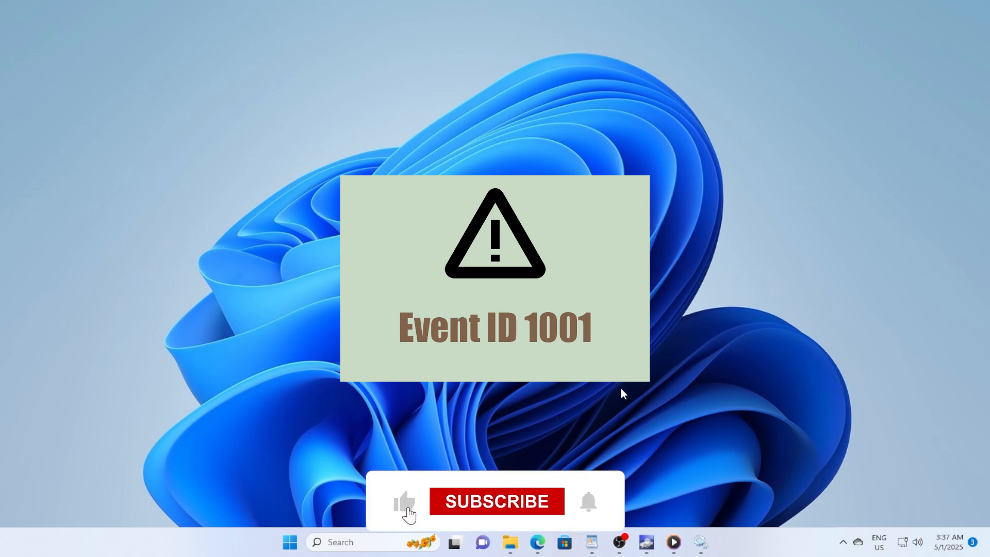
# Start a fresh check for Windows updates from the Windows Update settings page
pyautogui.click(495, 501)
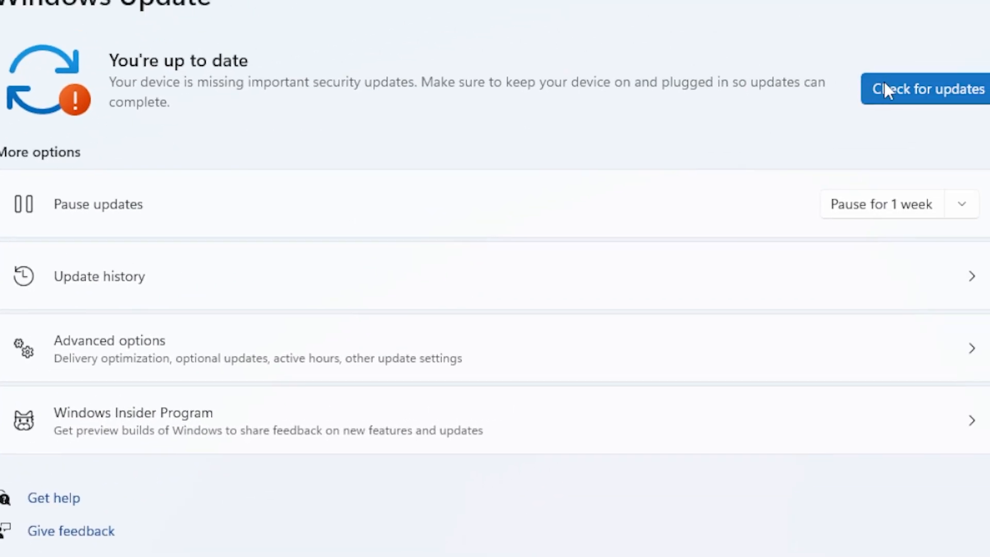
pyautogui.click(926, 89)
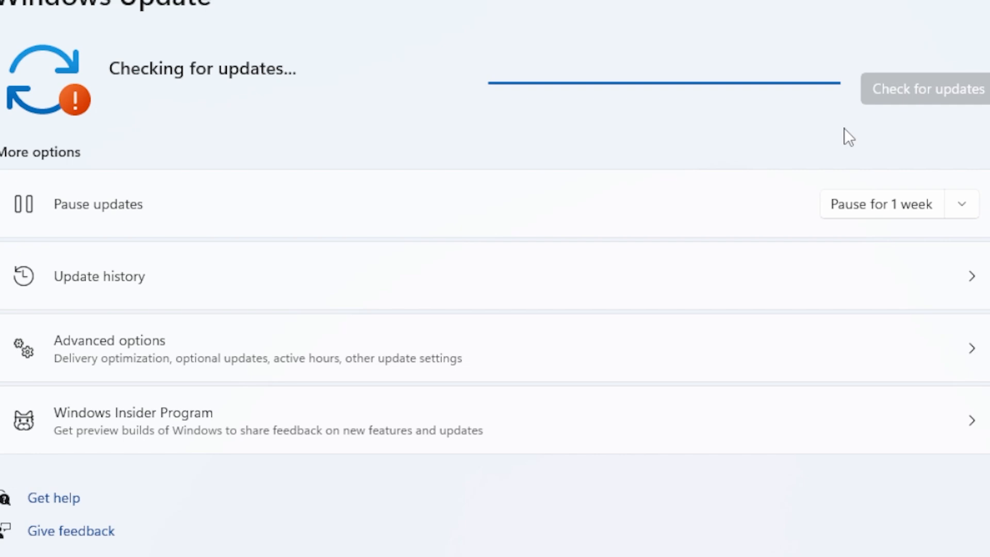
pyautogui.moveTo(856, 157)
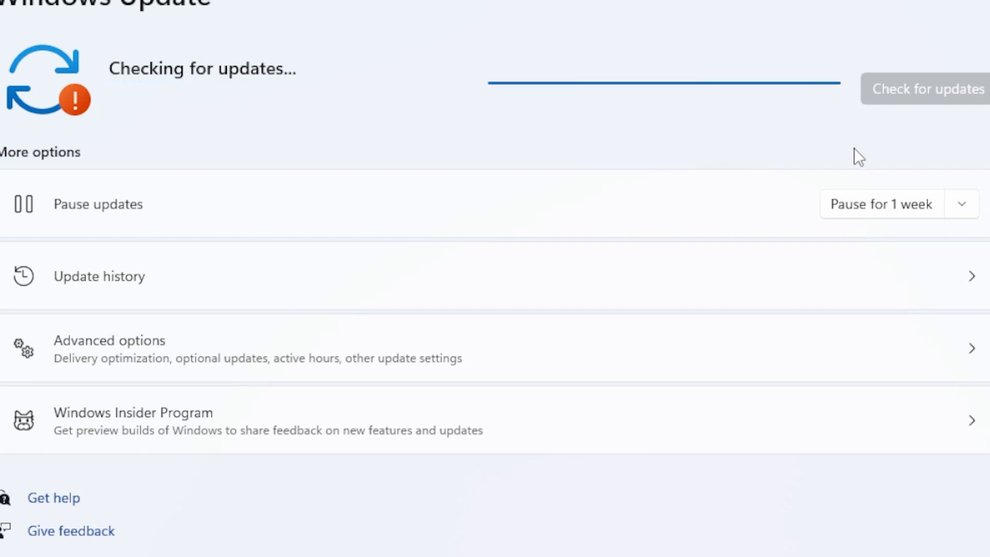
pyautogui.moveTo(853, 157)
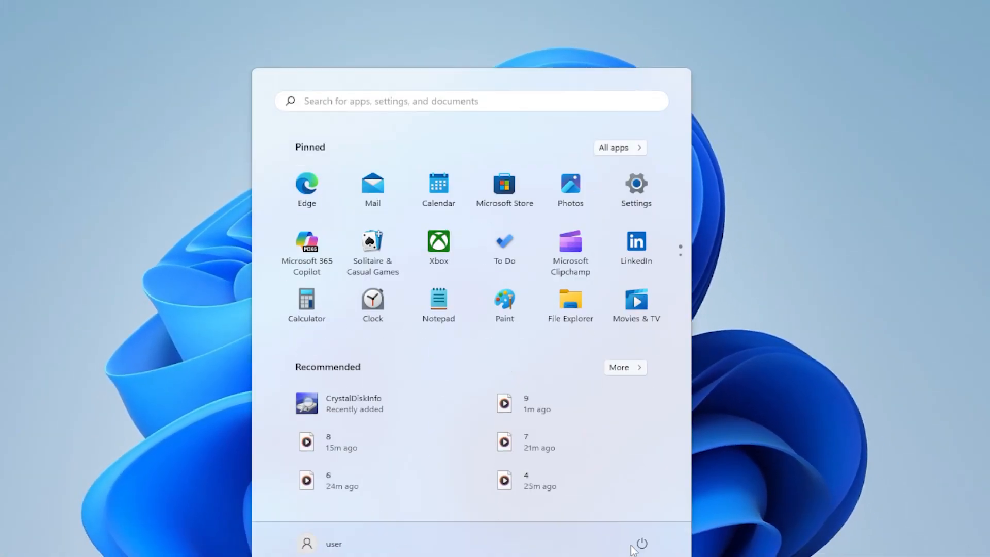
# View the Start menu power options, then search for 'cmd'
pyautogui.click(640, 543)
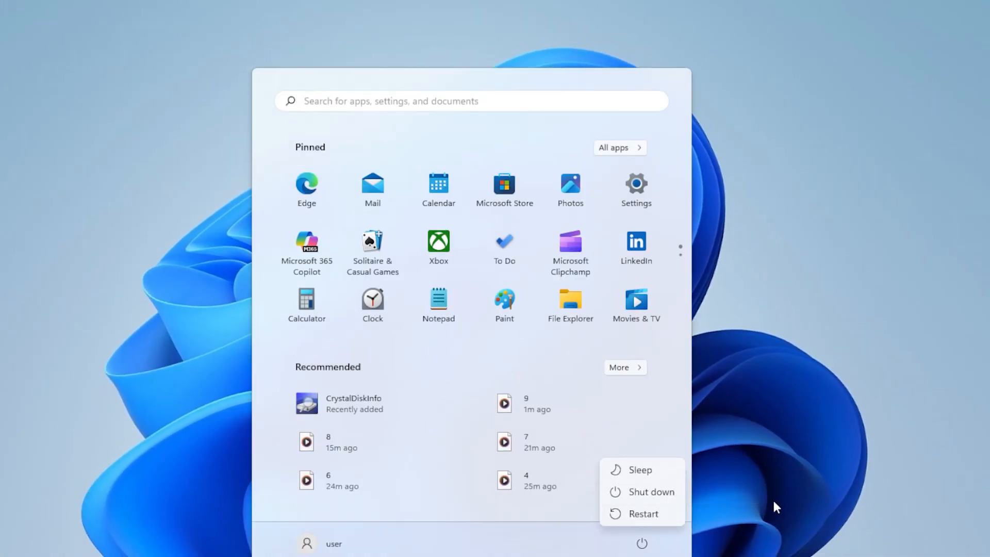
pyautogui.moveTo(794, 469)
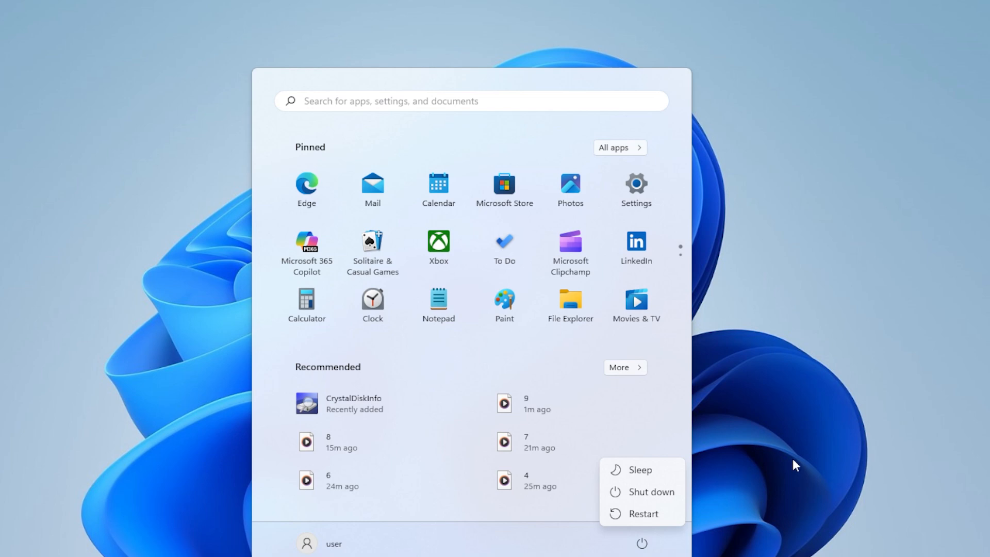
pyautogui.write('cmd')
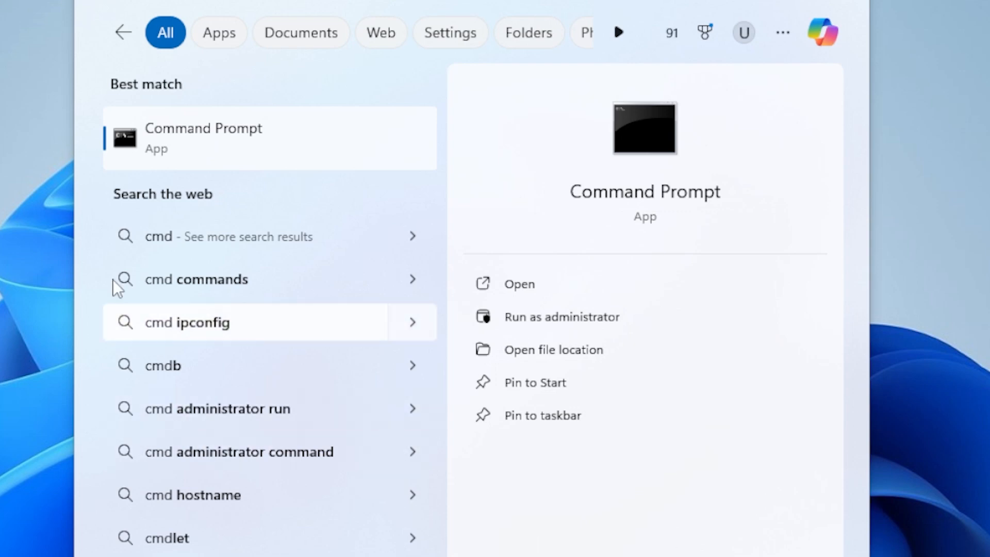
pyautogui.moveTo(278, 184)
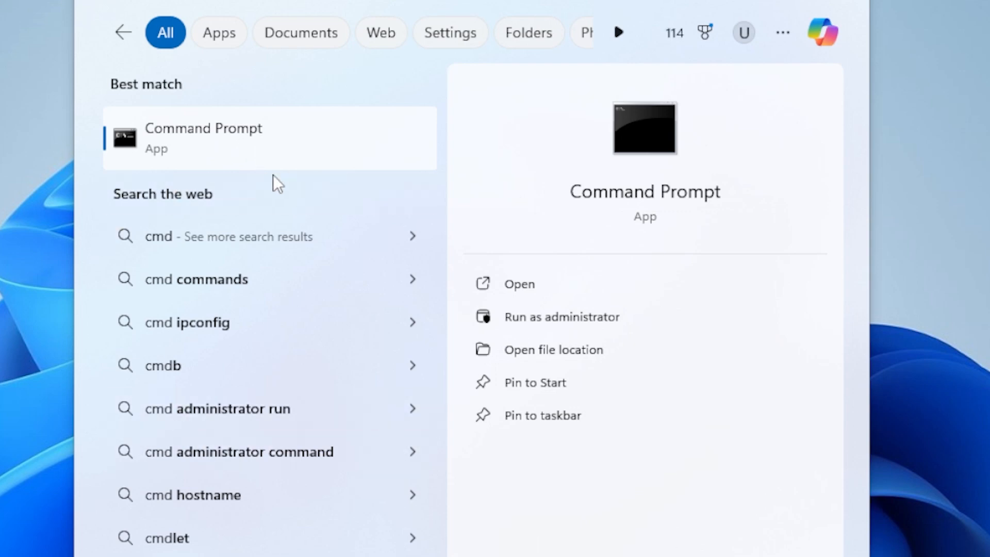
pyautogui.moveTo(312, 151)
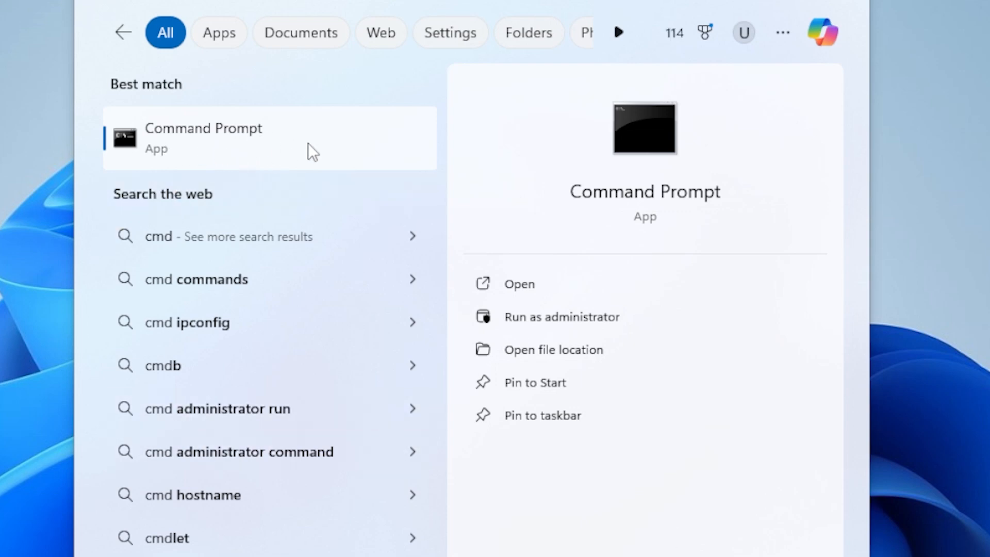
# Launch Command Prompt with administrator rights from the search results
pyautogui.click(518, 283)
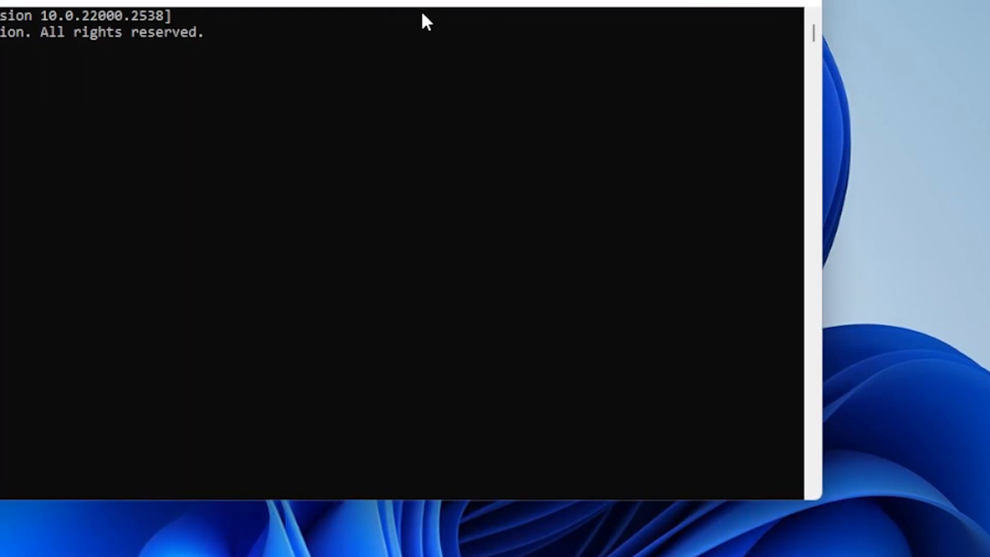
# Run 'sfc /scannow' to start a System File Checker scan
pyautogui.write('s\\system32>s')
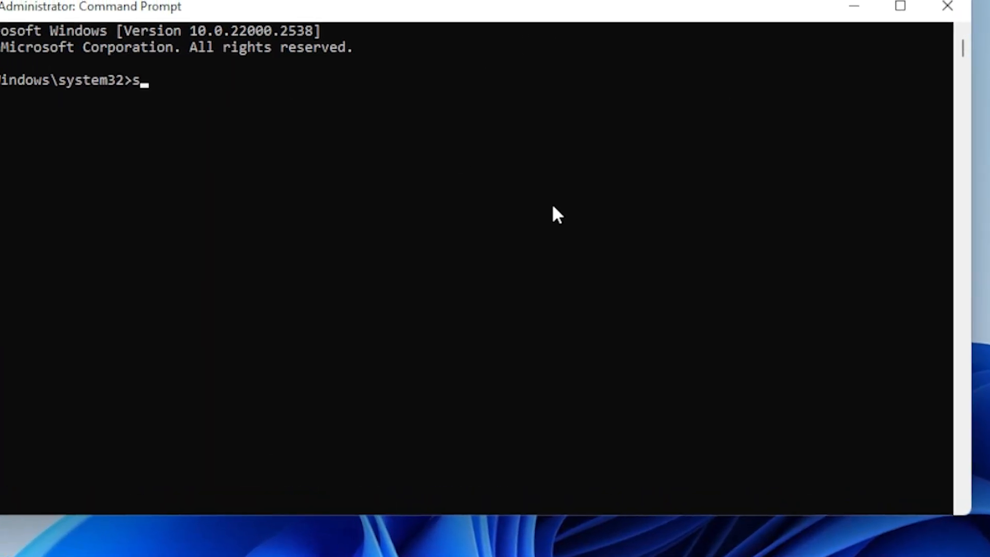
pyautogui.write('fc /')
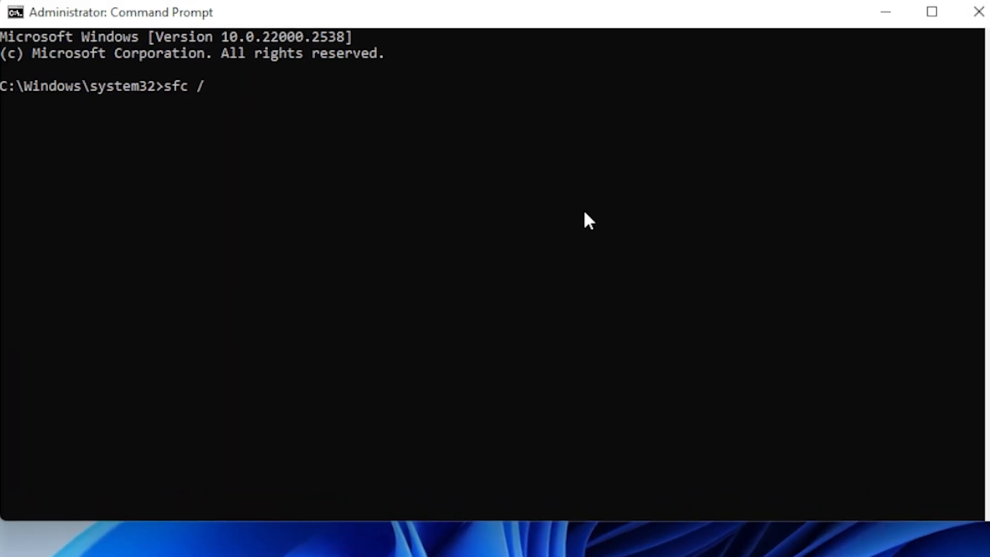
pyautogui.write('scannow')
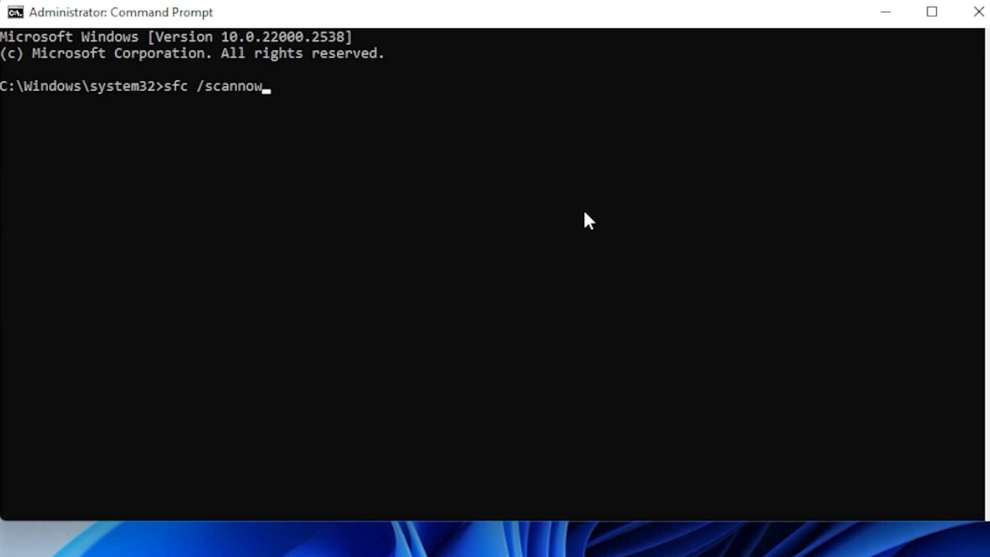
pyautogui.press('Return')
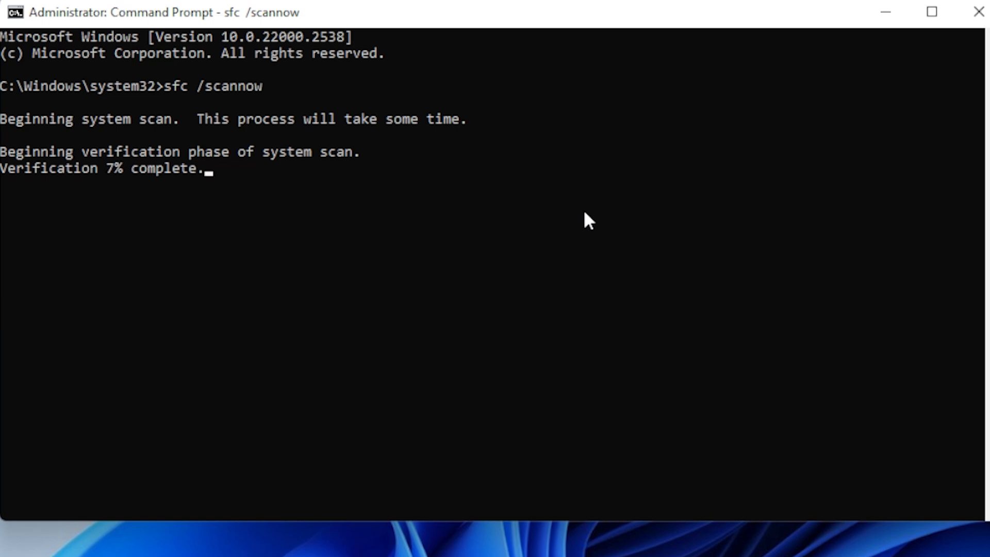
pyautogui.moveTo(660, 261)
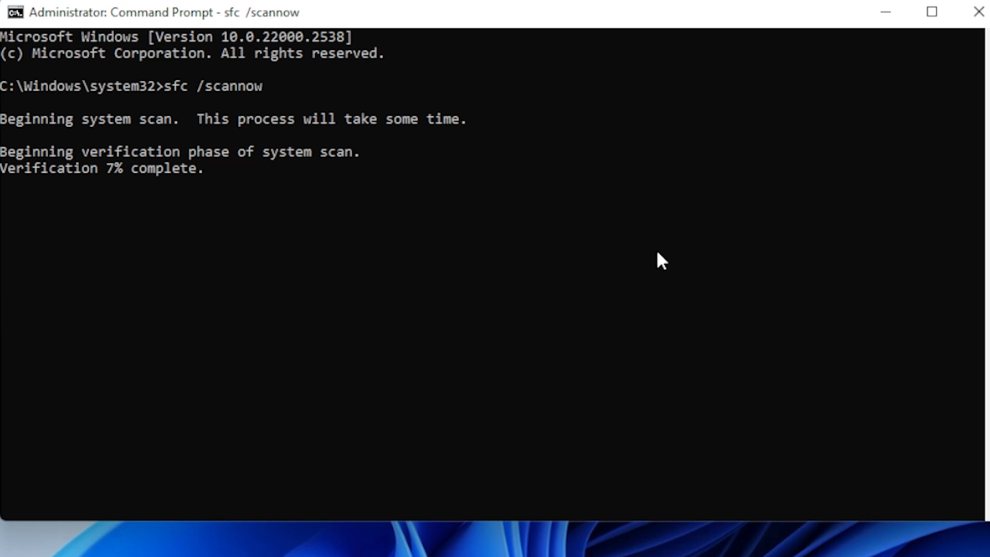
pyautogui.moveTo(733, 269)
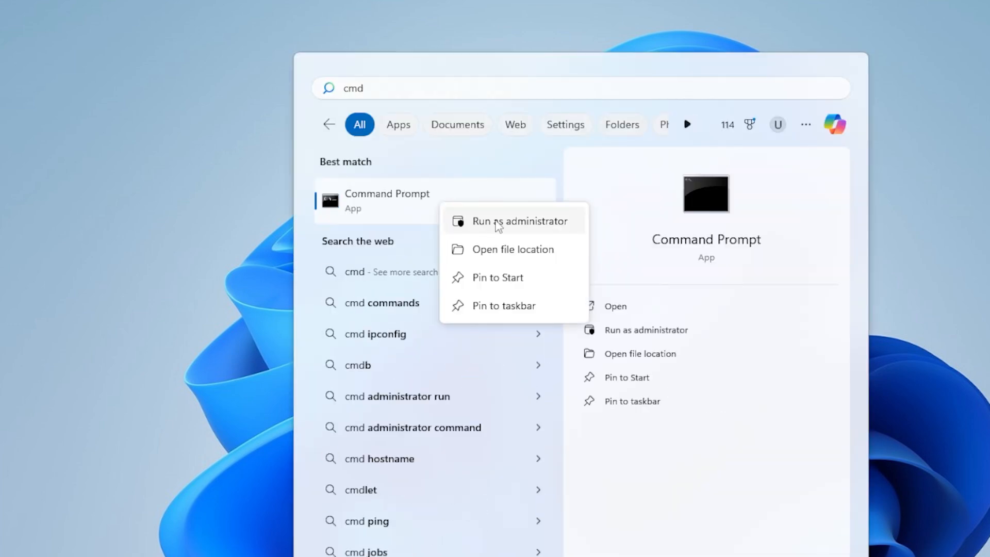
pyautogui.moveTo(547, 231)
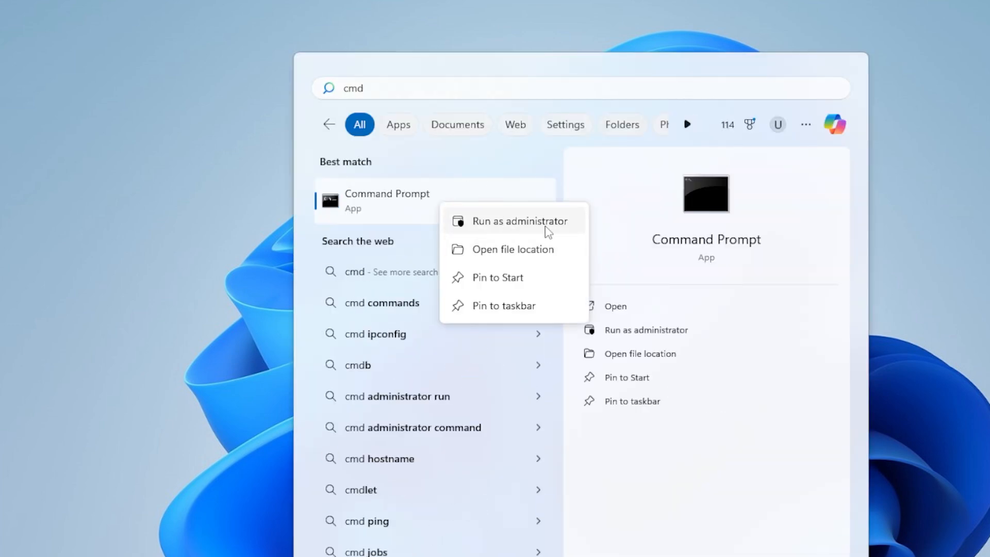
# Reopen Command Prompt as administrator from Windows Search
pyautogui.click(516, 220)
pyautogui.write('D')
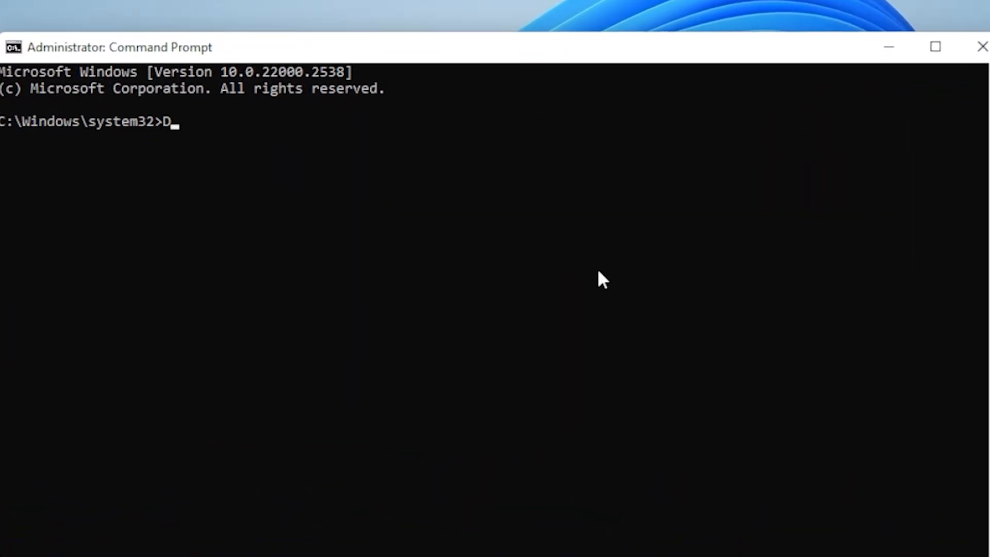
# Run 'DISM /online /cleanup-image /checkhealth' to check the component store
pyautogui.write('ISM')
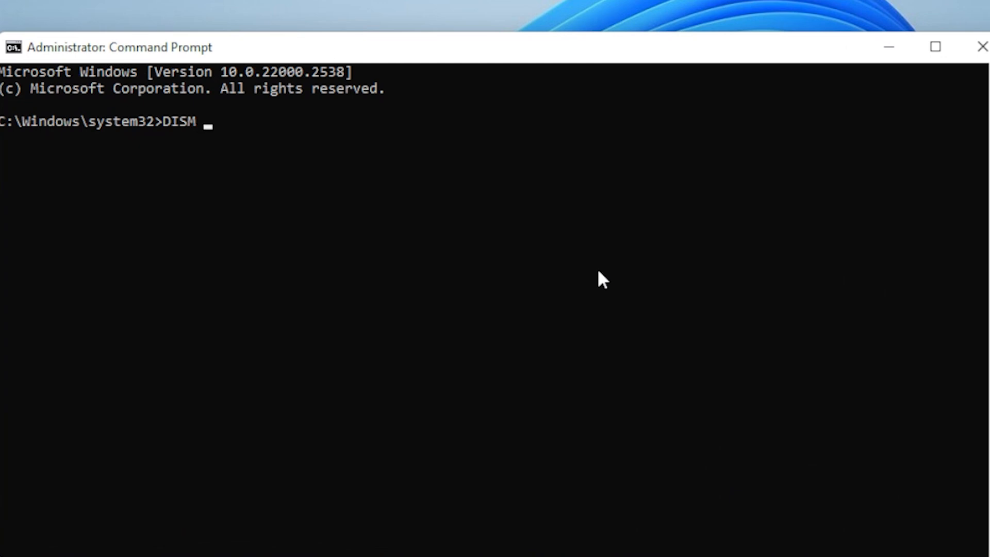
pyautogui.write('/onl')
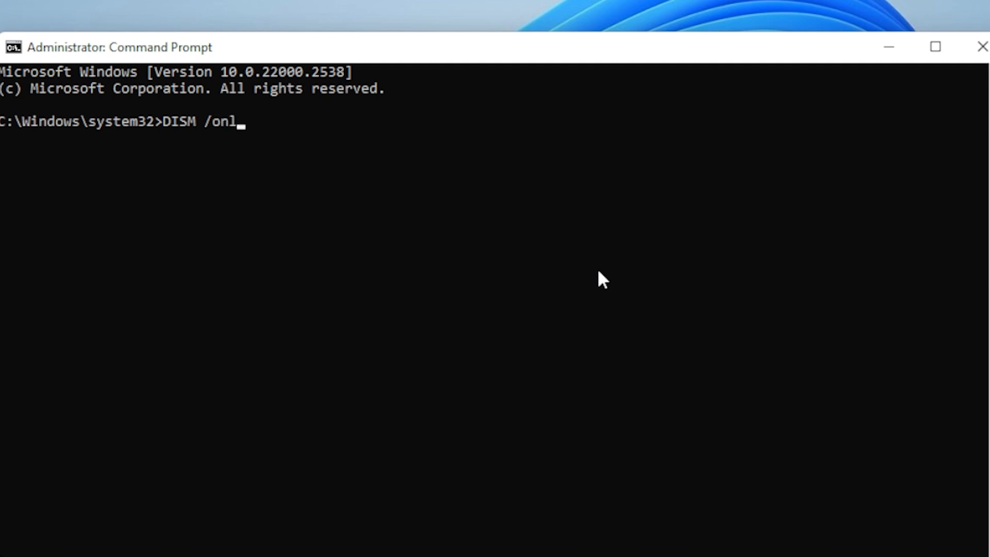
pyautogui.write('ine /cle')
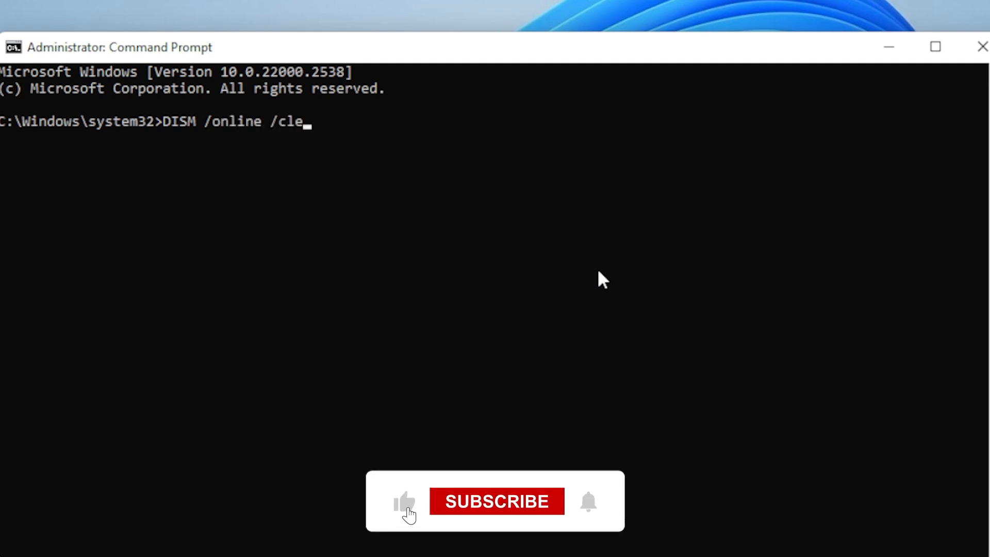
pyautogui.write('anup-image /')
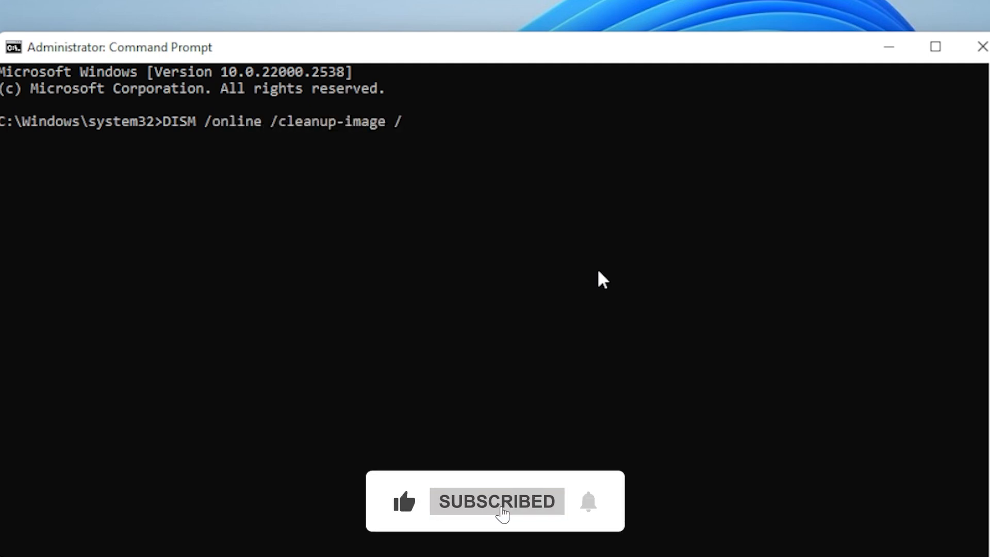
pyautogui.write('checkhe')
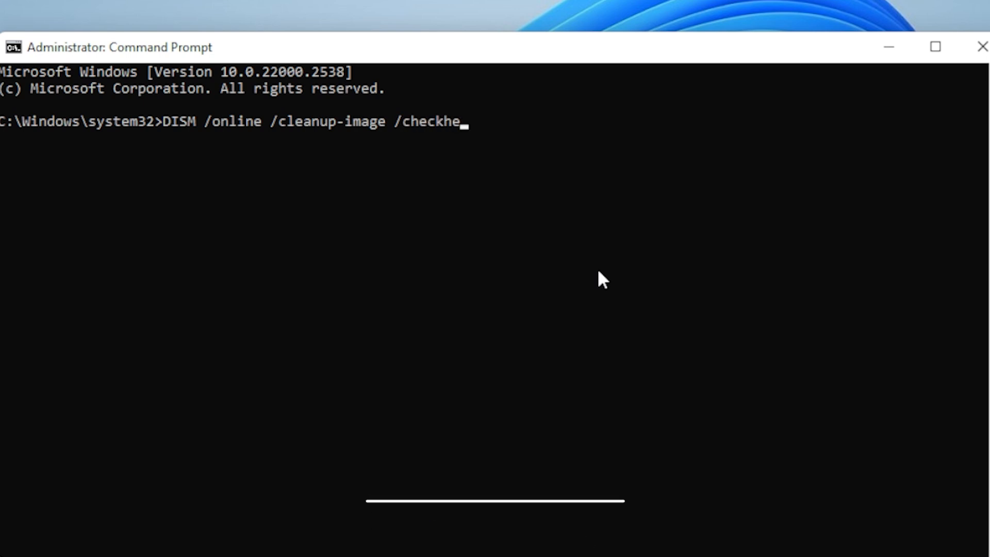
pyautogui.press('Return')
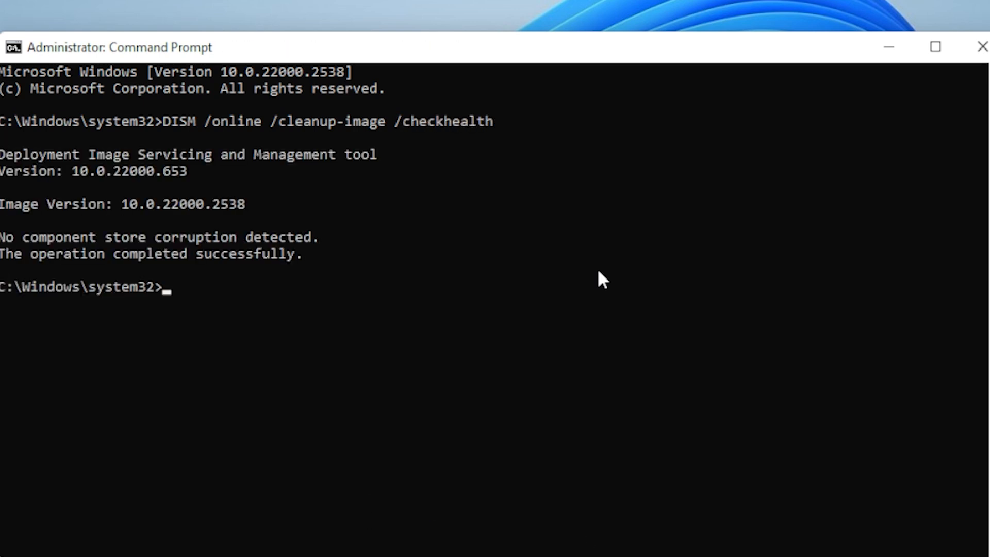
# Begin entering 'DISM /online /cleanup-image /scanhealth' at the prompt without running it
pyautogui.write('DISM /o')
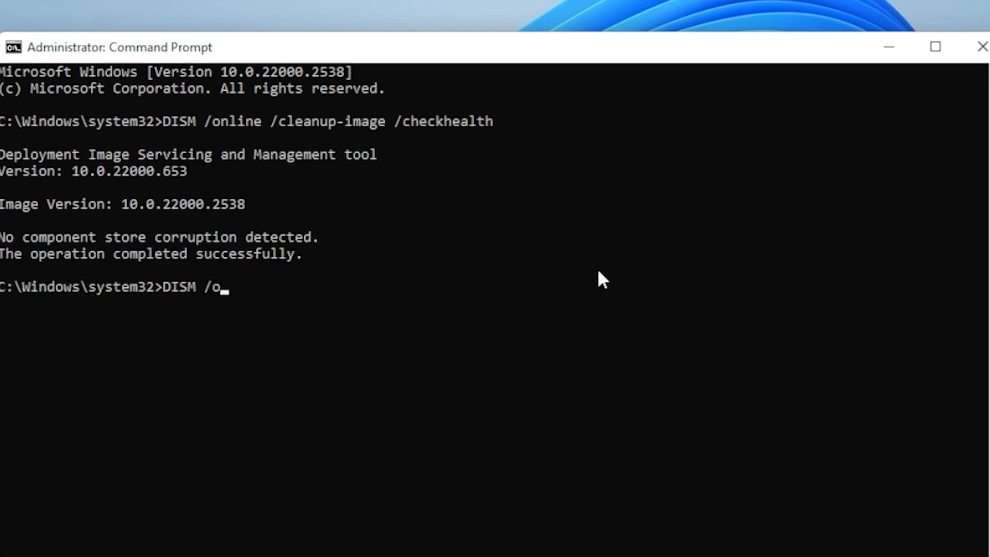
pyautogui.write('nline /')
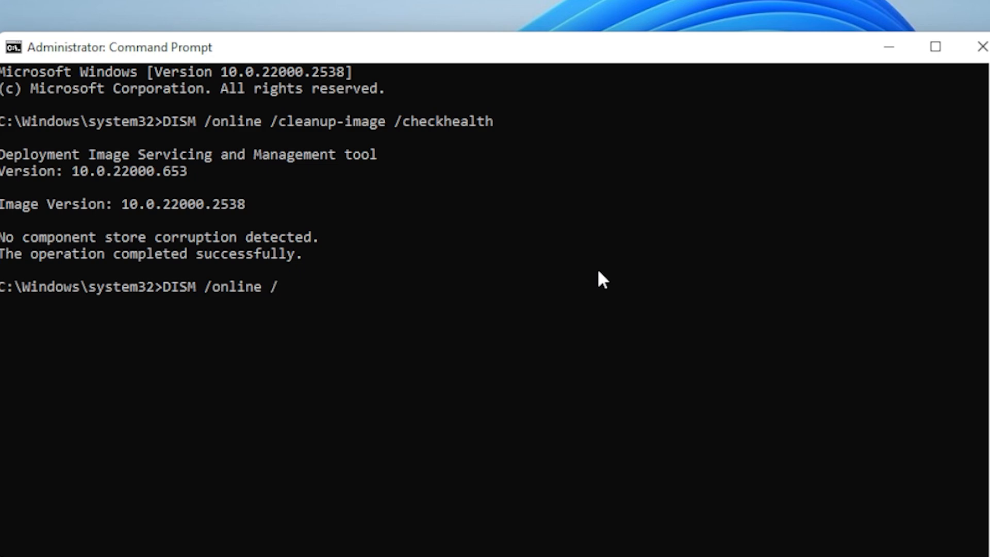
pyautogui.write('cleanup-')
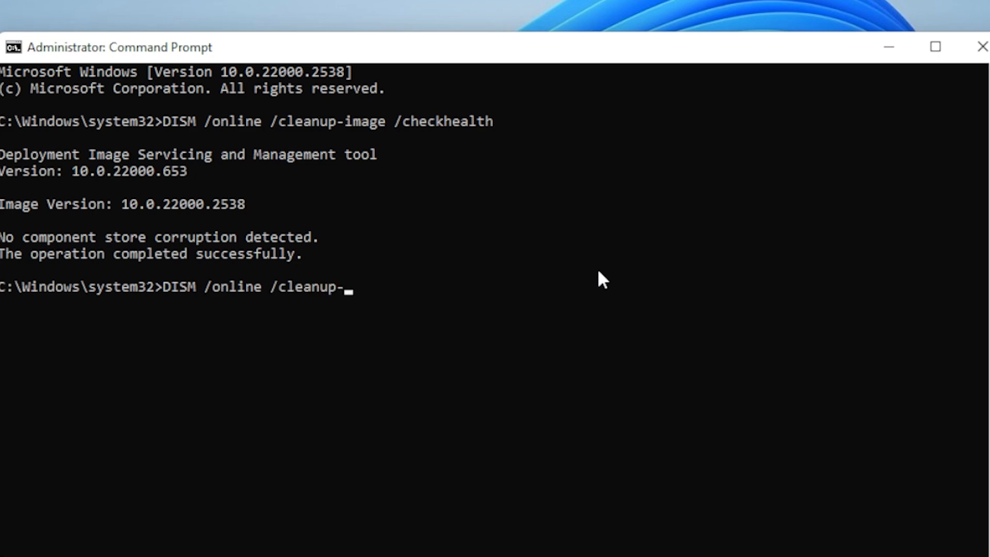
pyautogui.write('image /s')
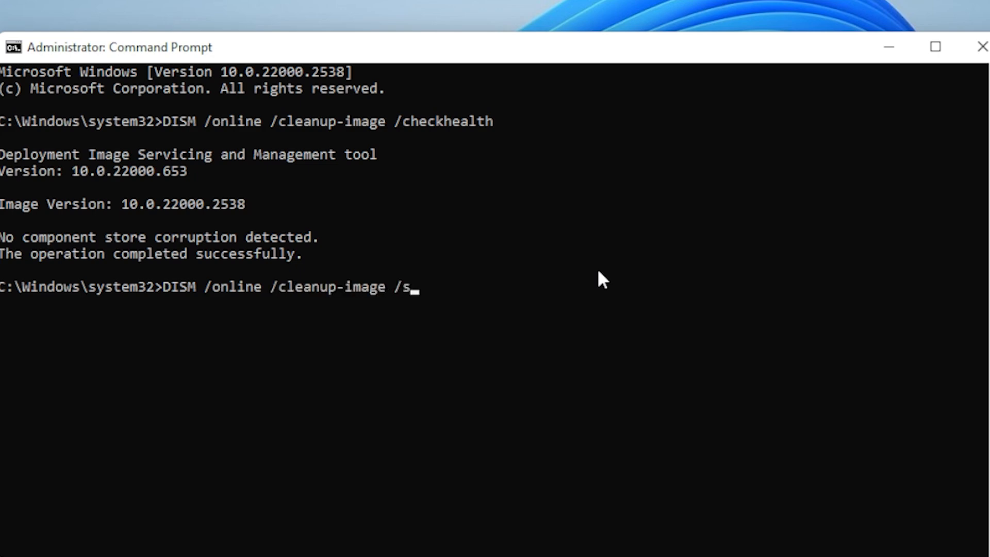
pyautogui.write('can')
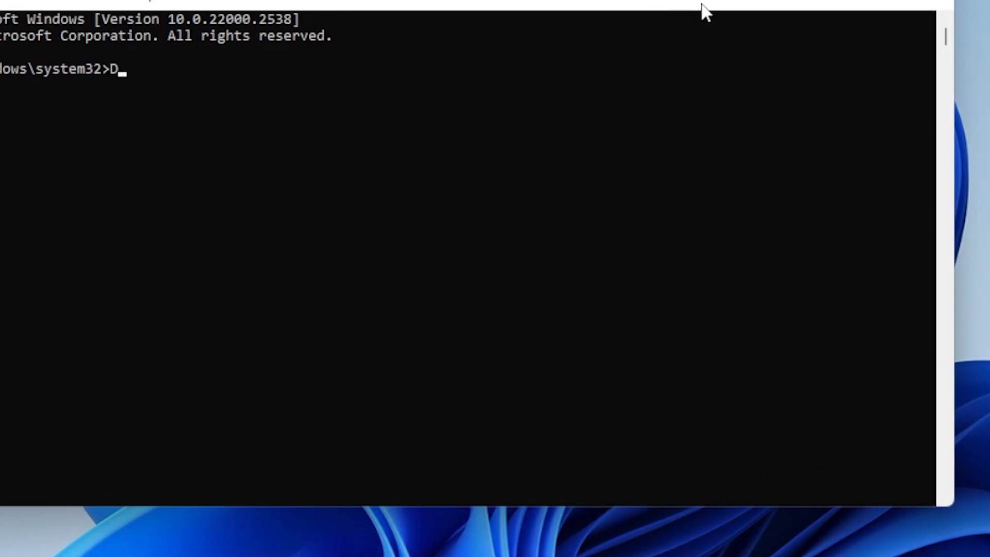
# Run 'DISM /online /cleanup-image /restorehealth' to start the image repair
pyautogui.write('ISM /o')
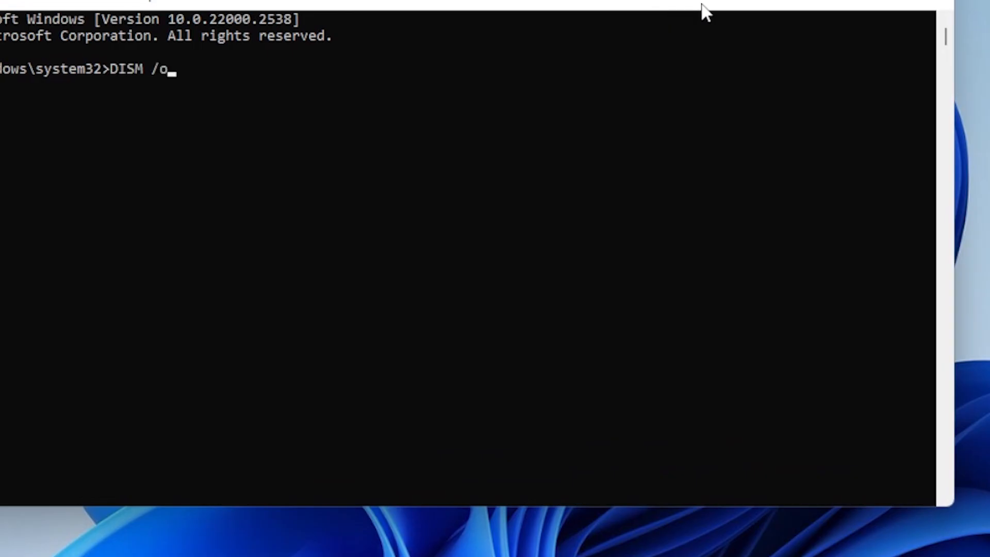
pyautogui.write('nline /')
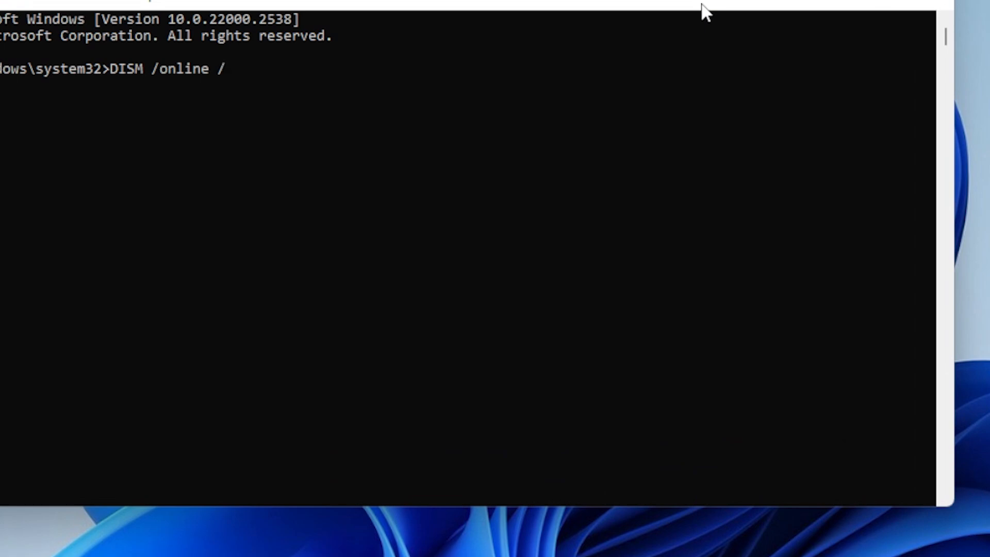
pyautogui.write('clean')
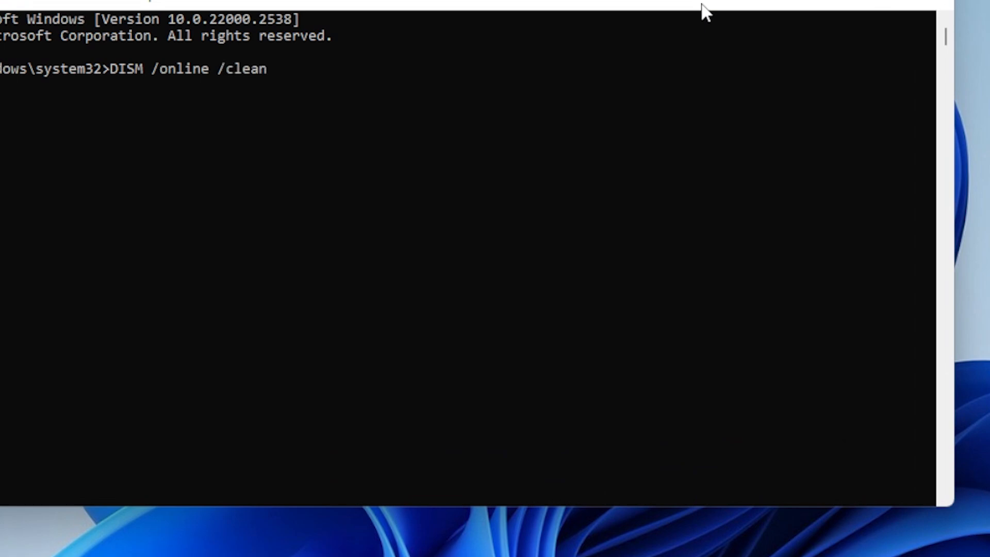
pyautogui.write('up-image')
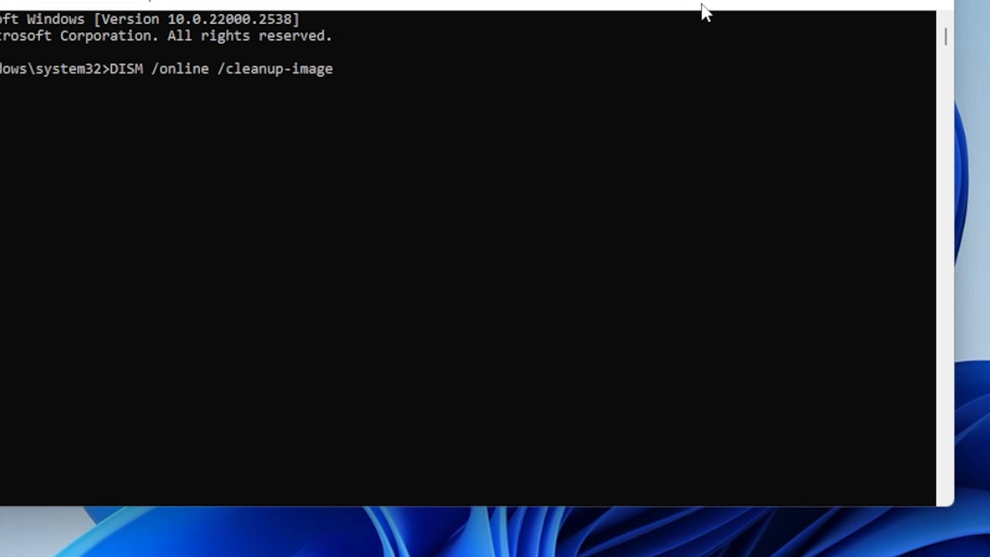
pyautogui.write('/')
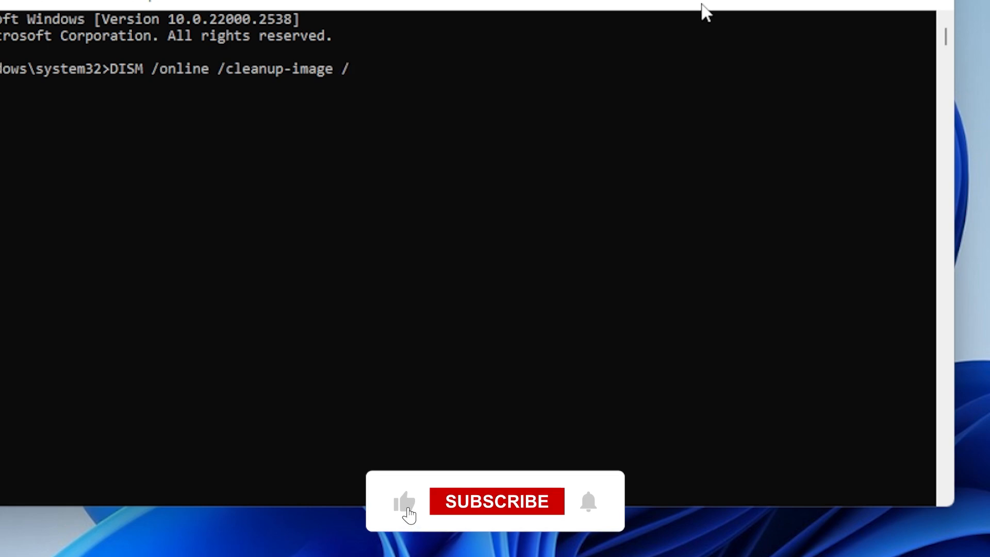
pyautogui.write('restoreh')
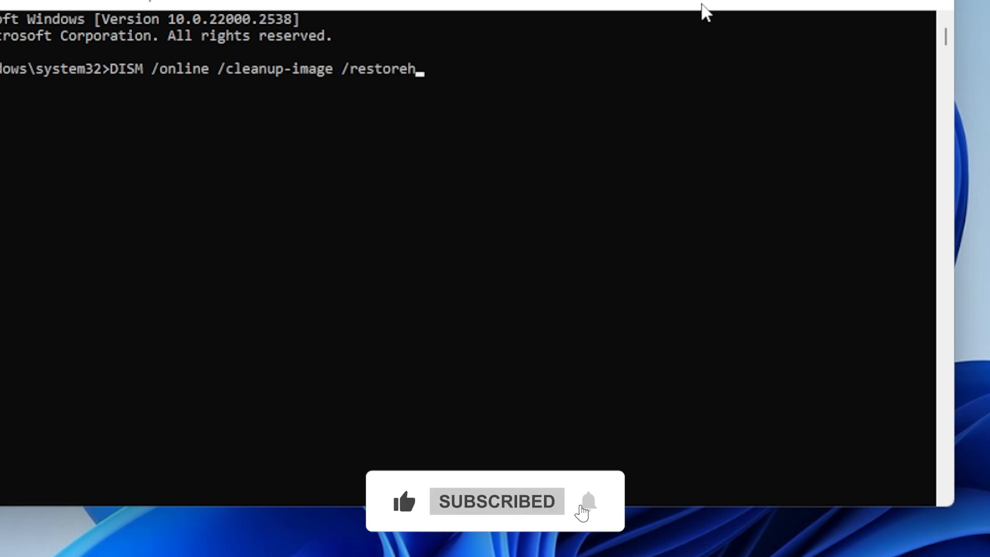
pyautogui.write('ealth')
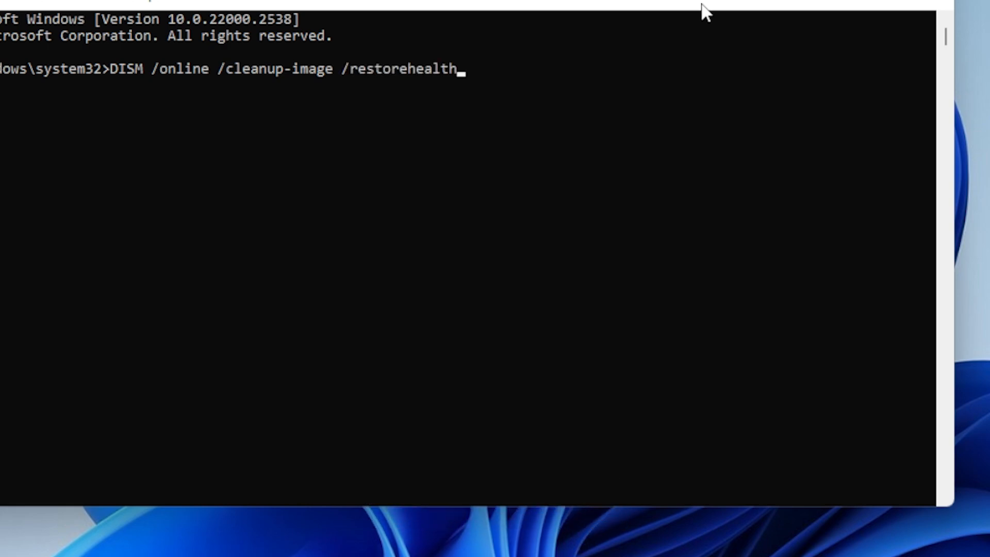
pyautogui.press('Return')
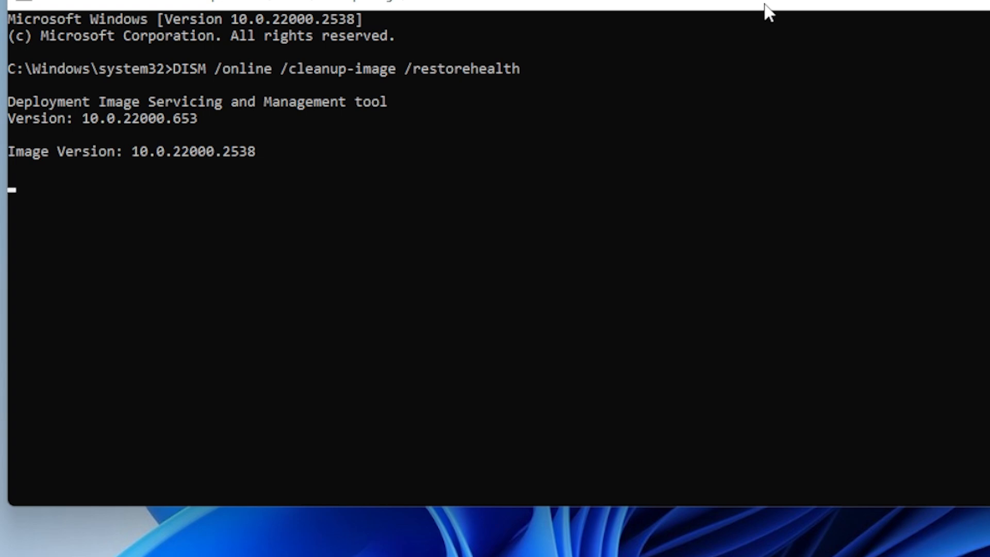
pyautogui.moveTo(962, 45)
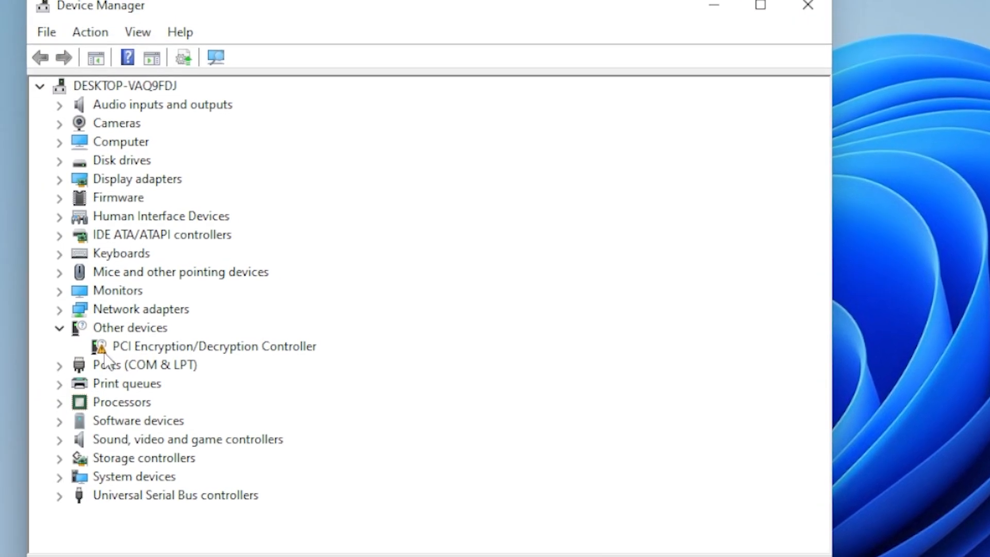
pyautogui.moveTo(297, 352)
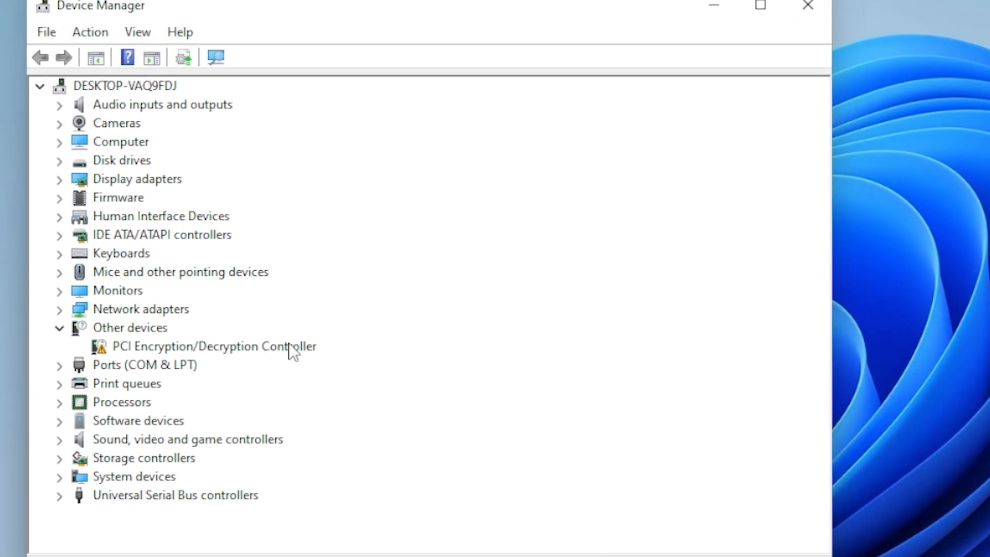
# Attempt an automatic driver update for the PCI Encryption/Decryption Controller and dismiss the failure dialog
pyautogui.rightClick(202, 346)
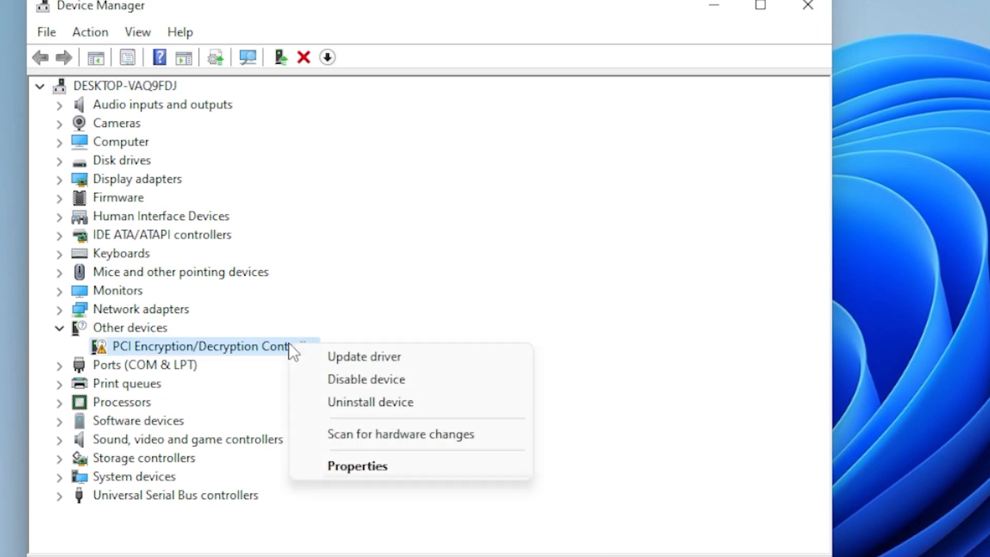
pyautogui.click(364, 356)
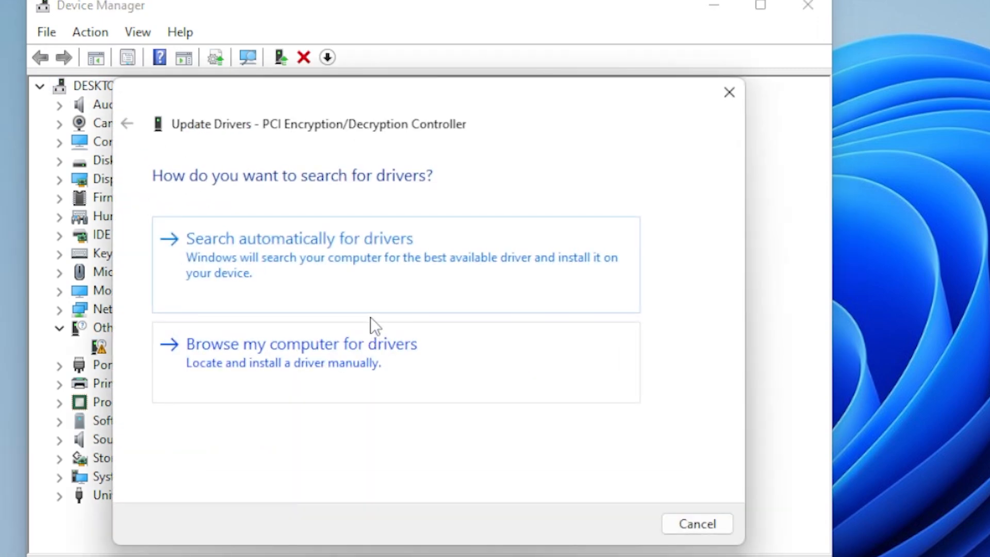
pyautogui.moveTo(413, 285)
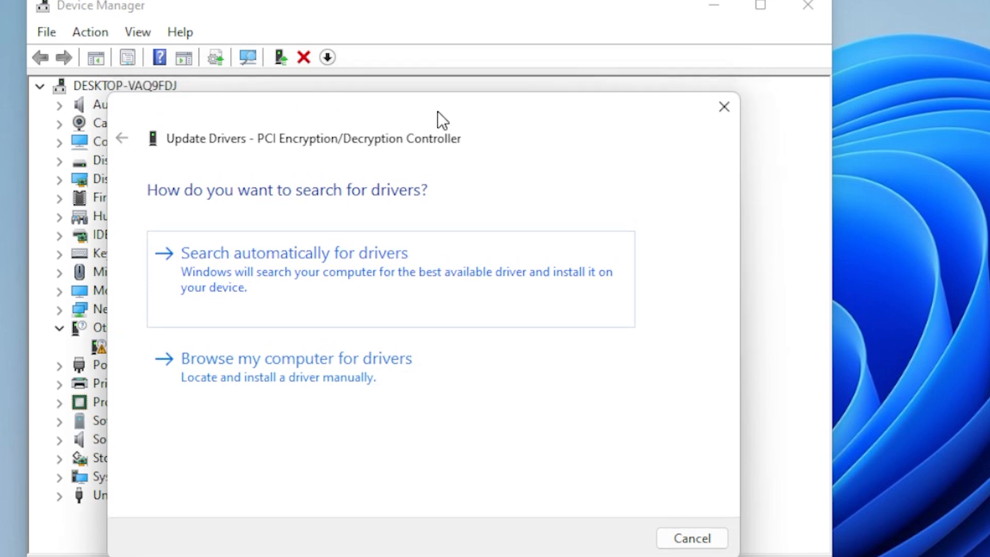
pyautogui.click(293, 252)
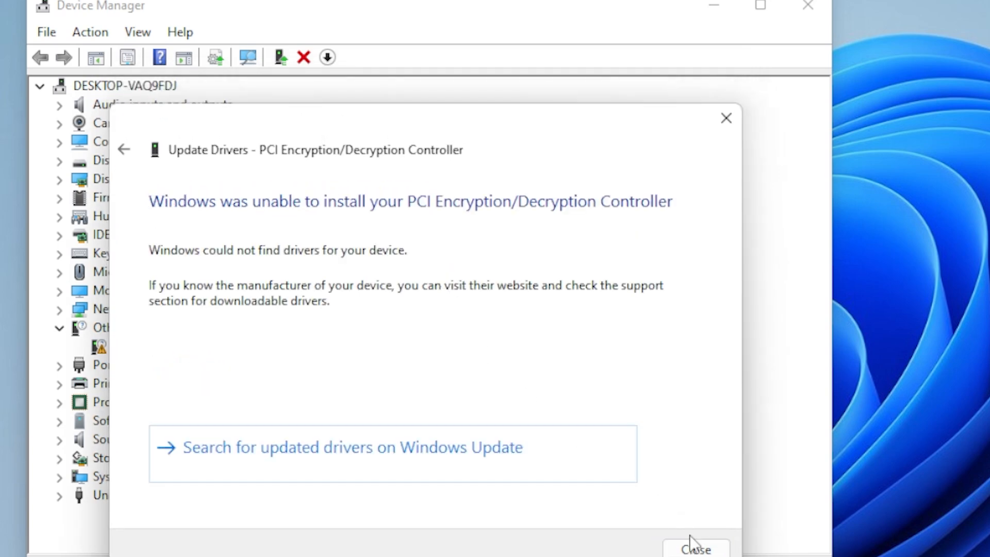
pyautogui.click(695, 546)
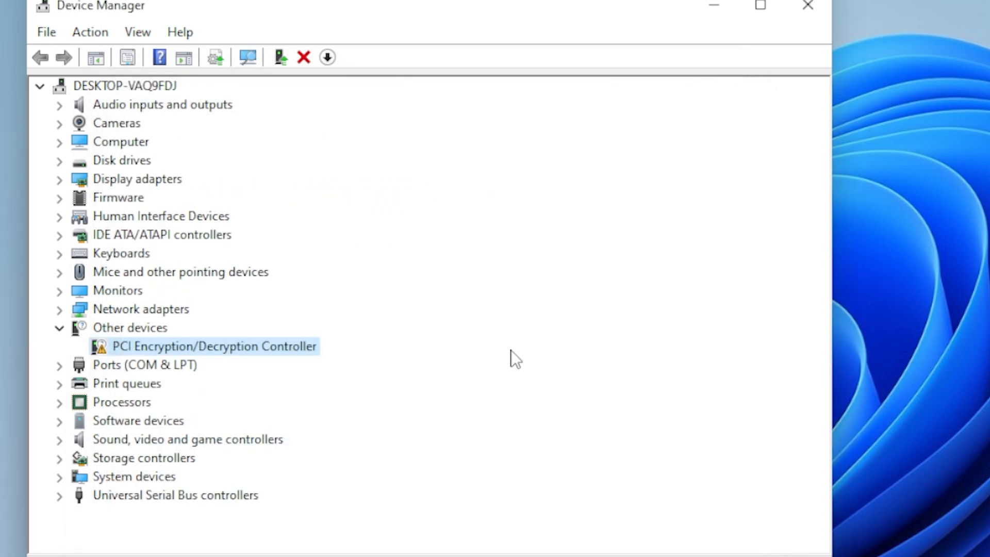
pyautogui.moveTo(71, 342)
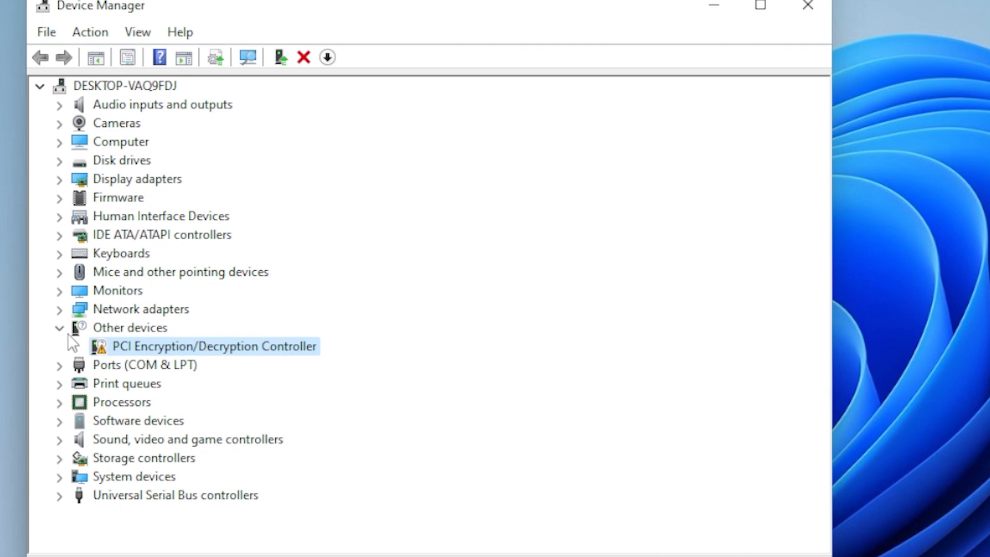
# Collapse the Other devices category and start a Windows search for 'rel'
pyautogui.click(58, 327)
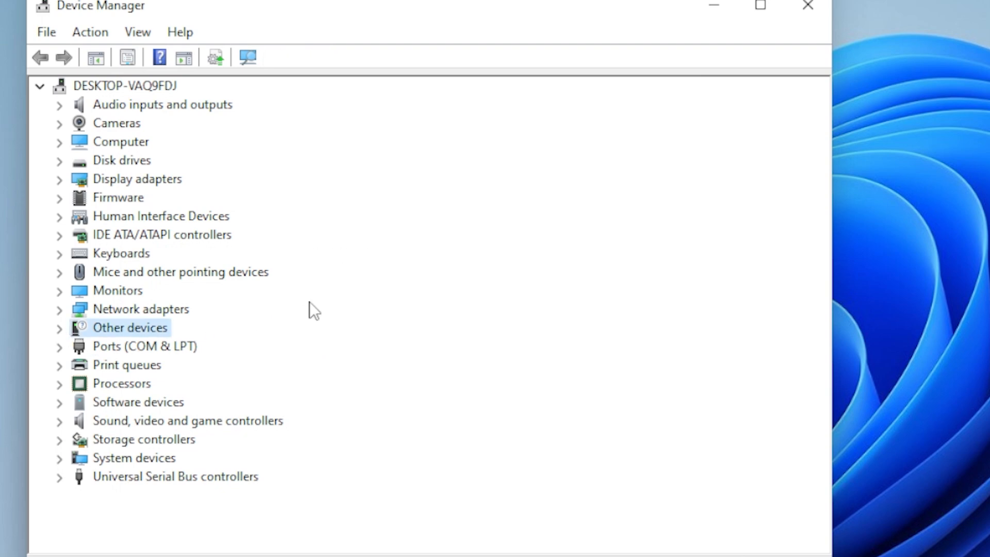
pyautogui.moveTo(269, 272)
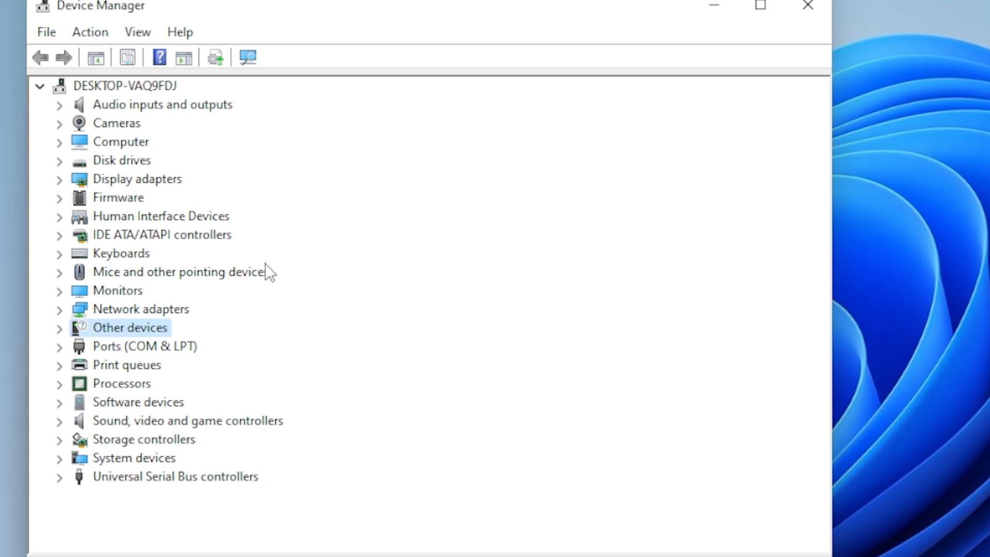
pyautogui.moveTo(249, 268)
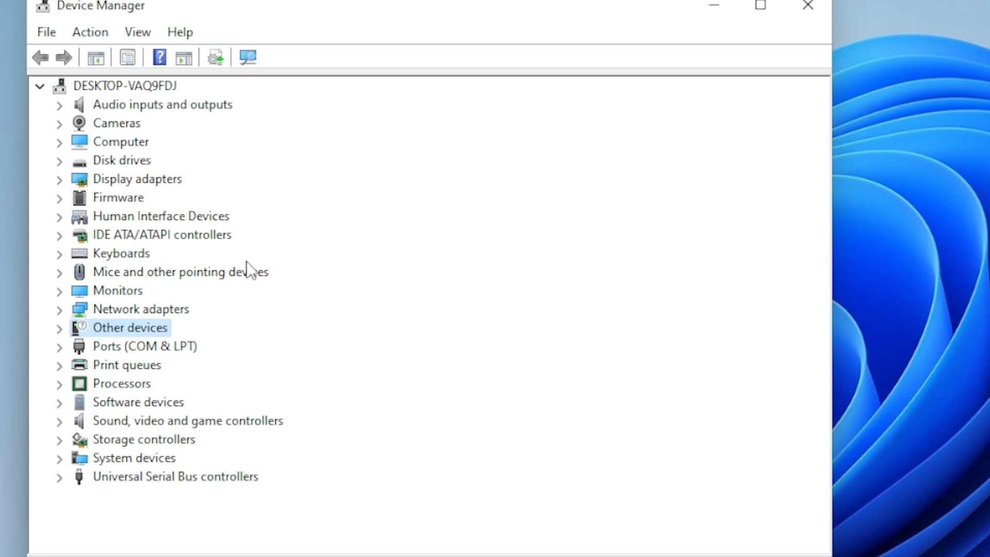
pyautogui.moveTo(567, 247)
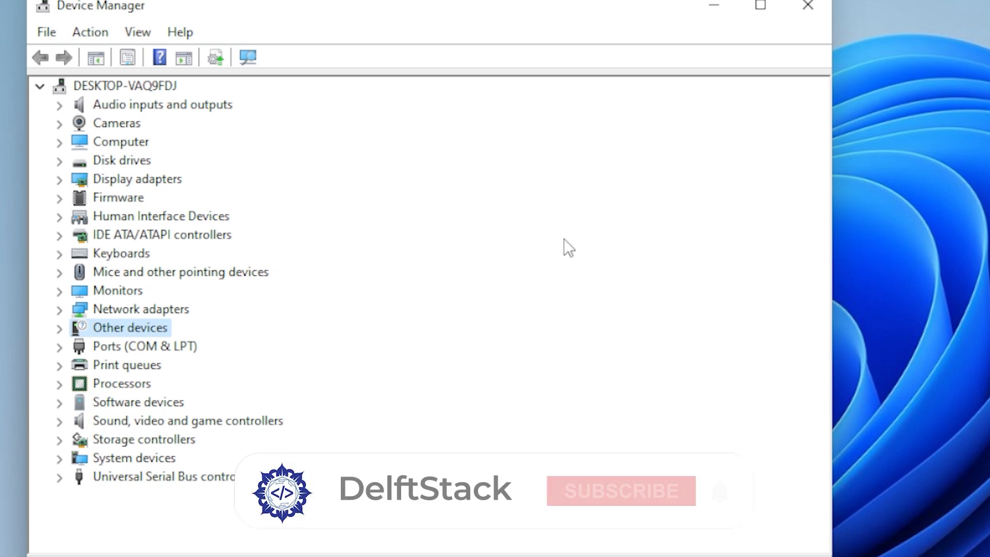
pyautogui.click(619, 491)
pyautogui.write('rel')
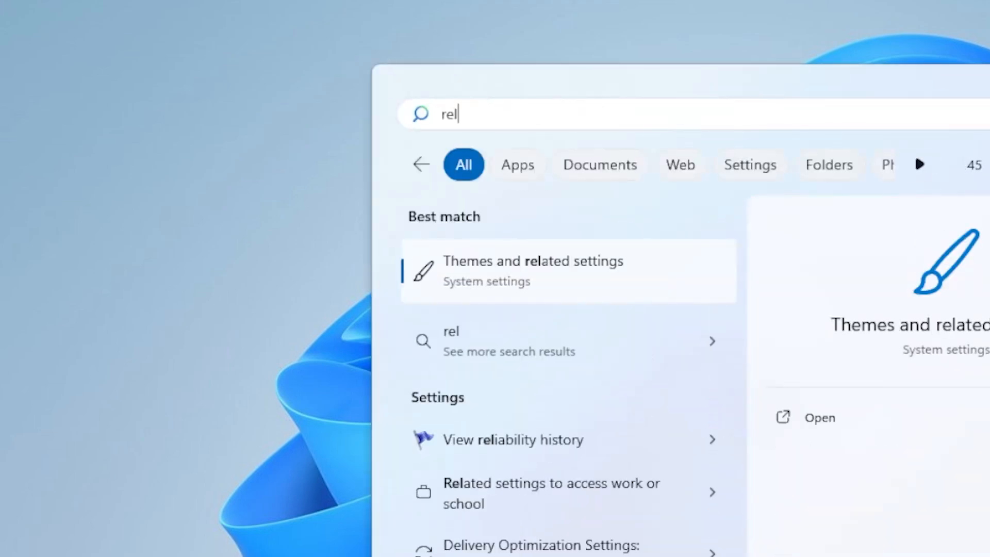
# Clear the mistyped search text and enter 'relia' so View reliability history appears as best match
pyautogui.write('a')
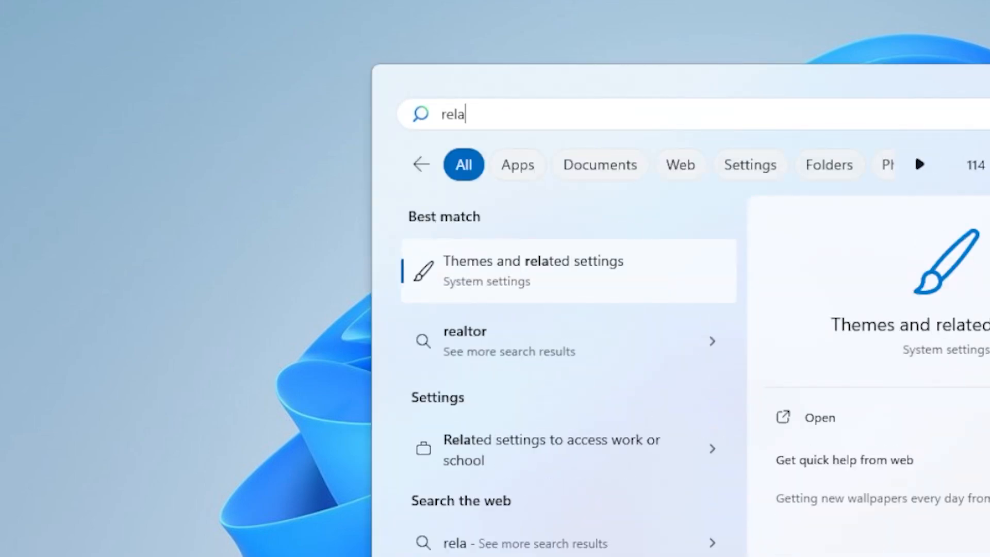
pyautogui.press('BackSpace')
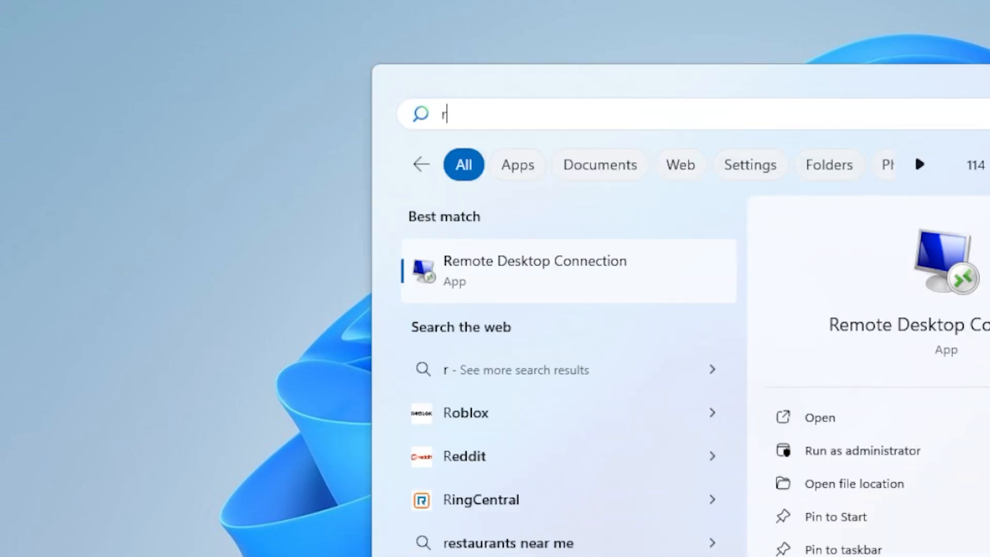
pyautogui.write('emote Desktop Connection')
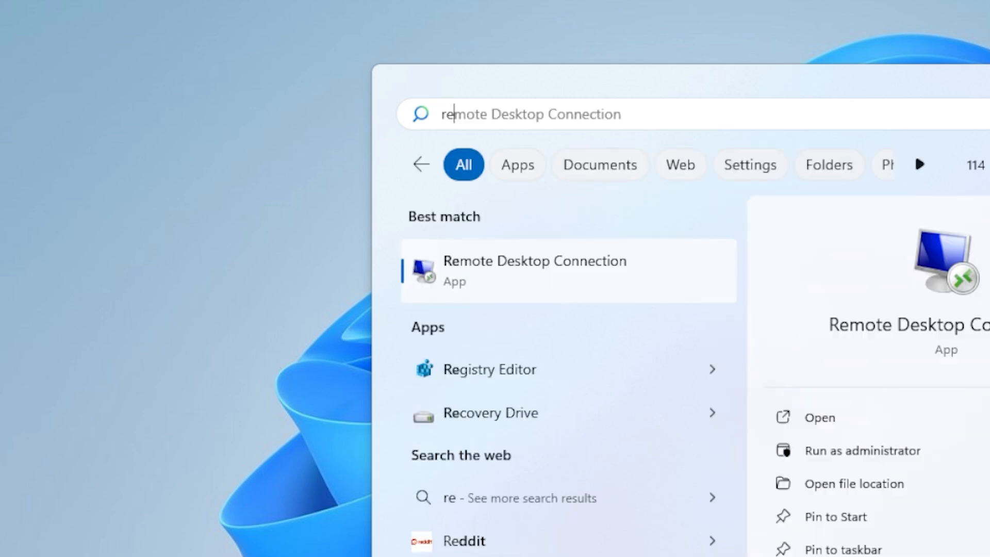
pyautogui.write('relia')
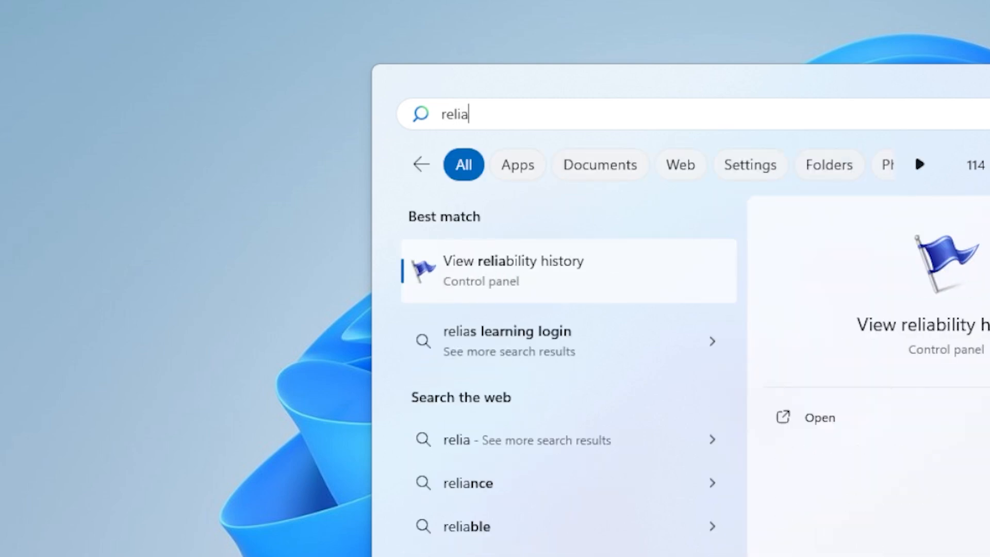
pyautogui.moveTo(650, 278)
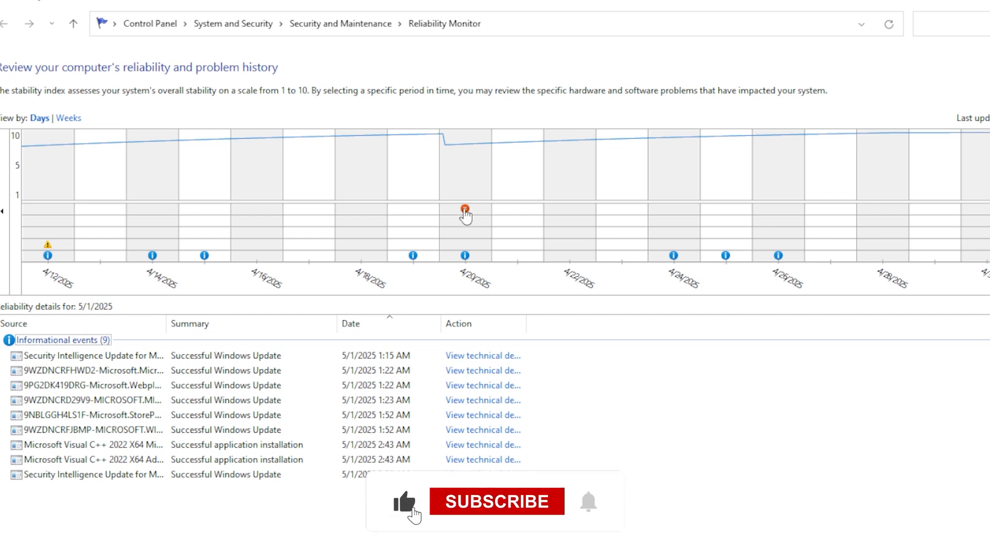
# Launch View reliability history to review the stability chart and the 5/1/2025 events
pyautogui.click(495, 501)
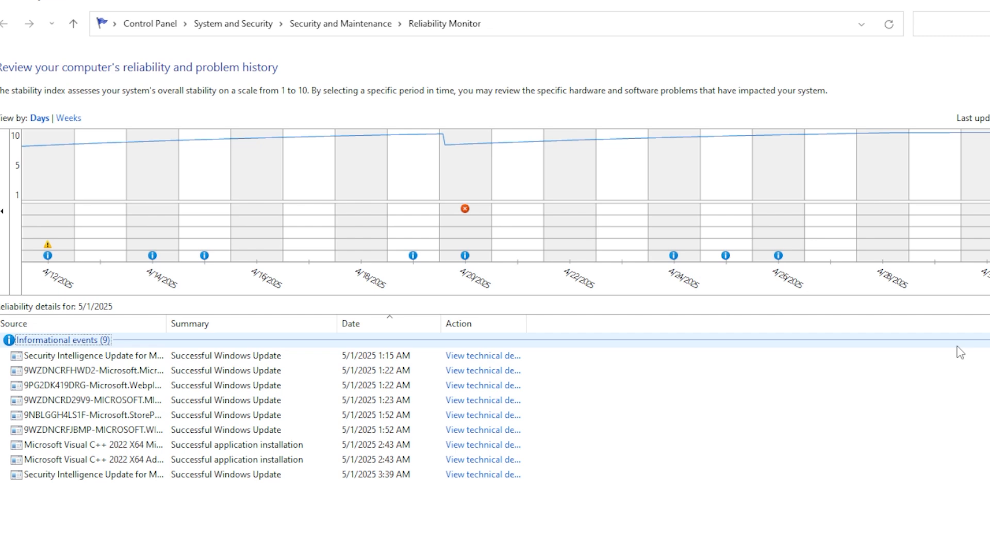
pyautogui.moveTo(112, 384)
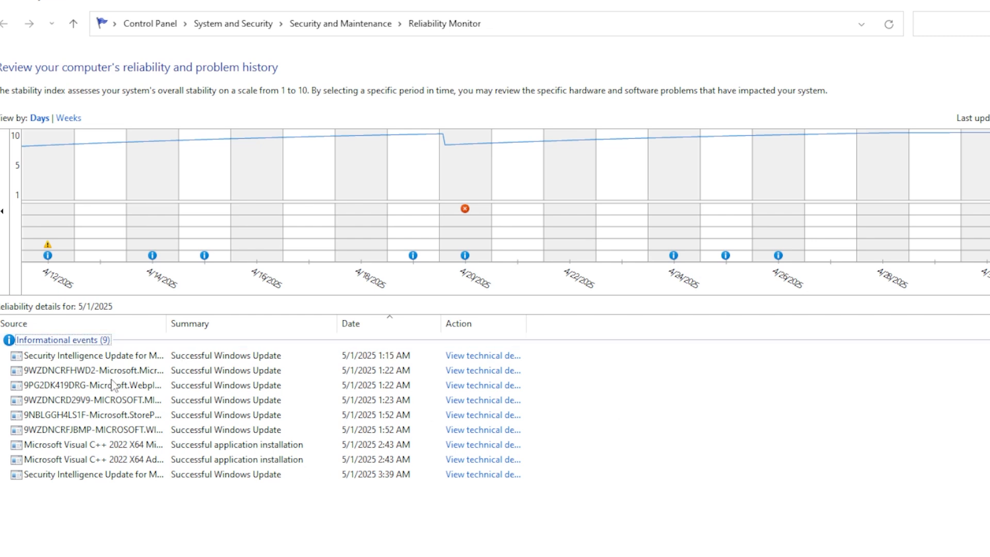
pyautogui.moveTo(748, 440)
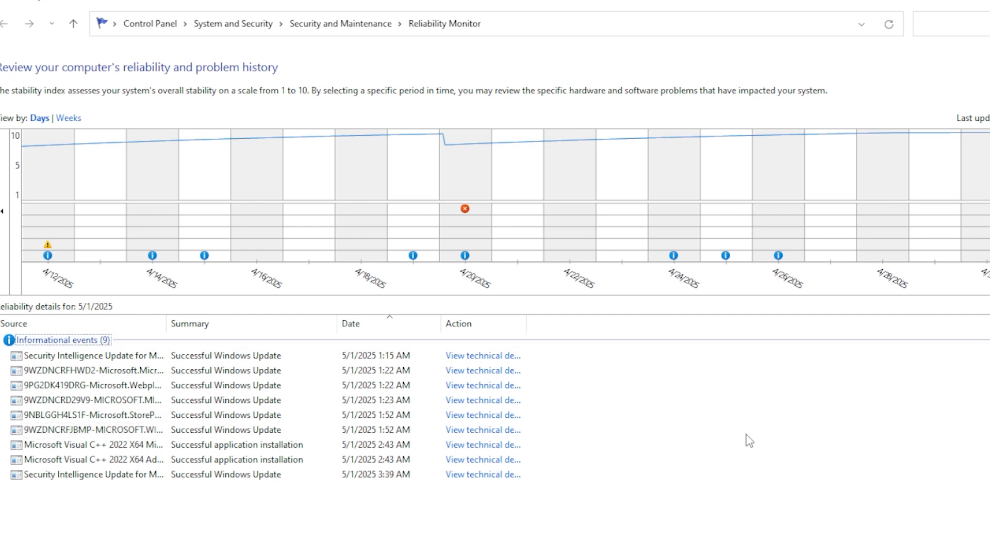
pyautogui.moveTo(765, 431)
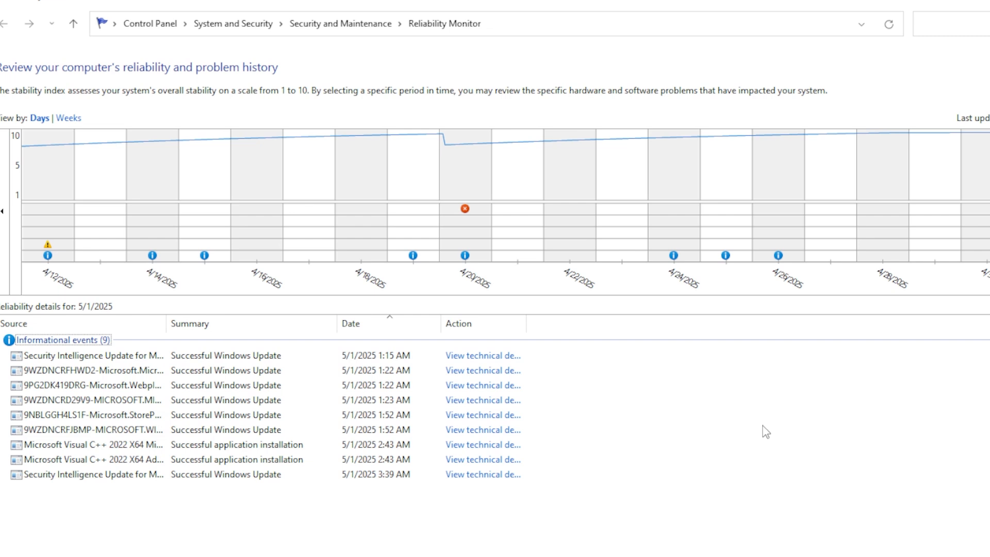
pyautogui.moveTo(797, 423)
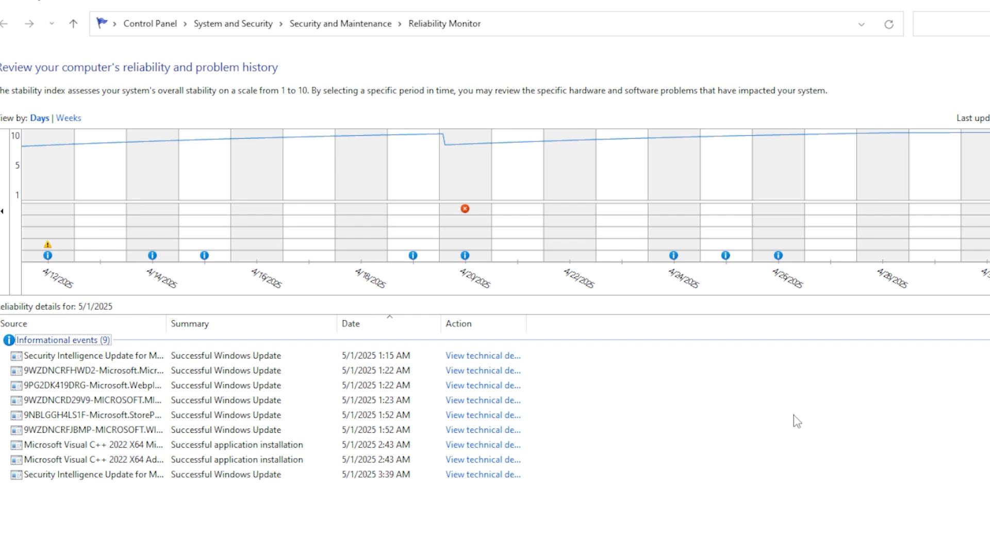
pyautogui.moveTo(777, 413)
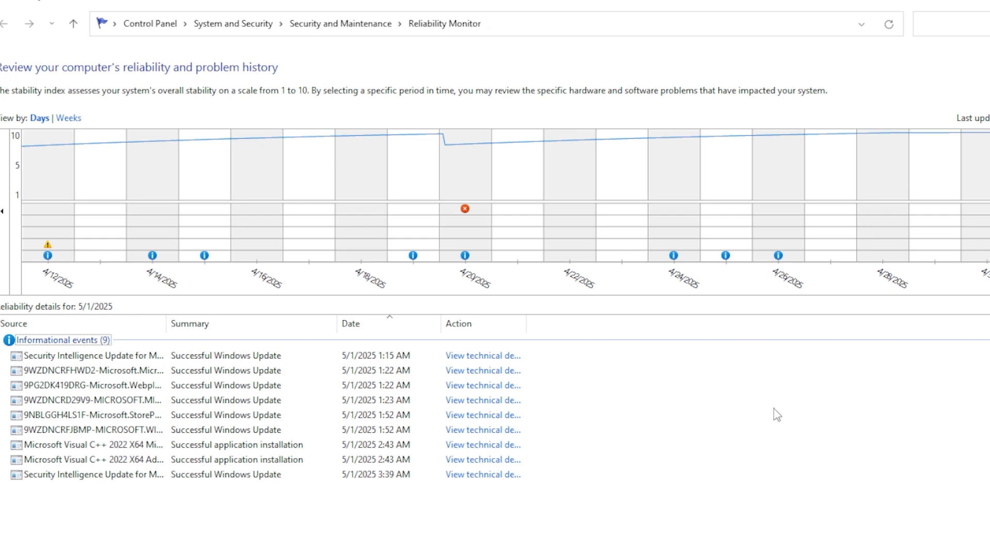
pyautogui.moveTo(777, 439)
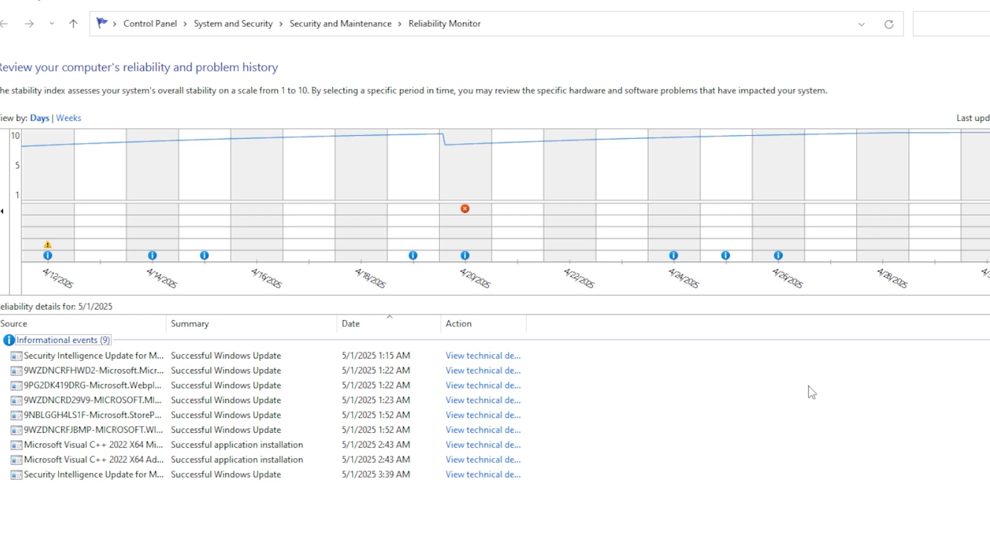
pyautogui.moveTo(842, 396)
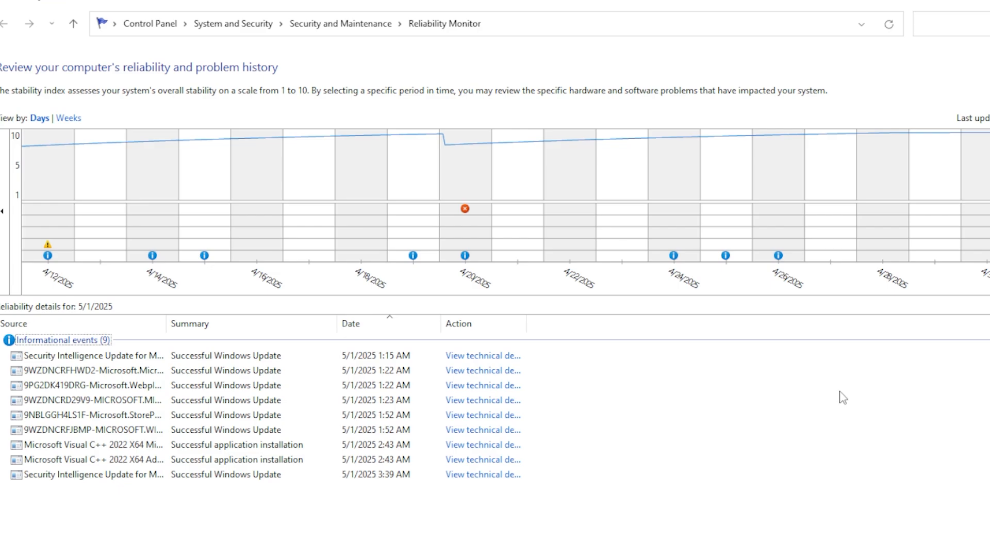